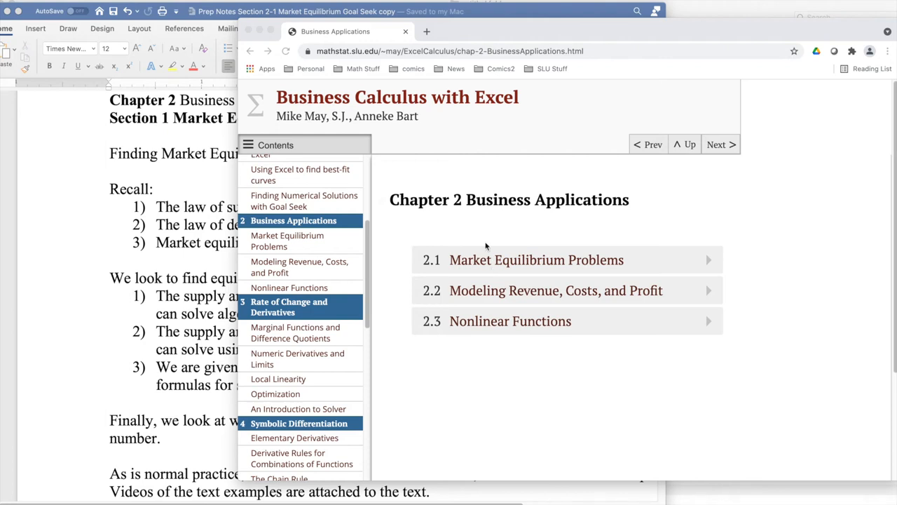
pyautogui.moveTo(486, 229)
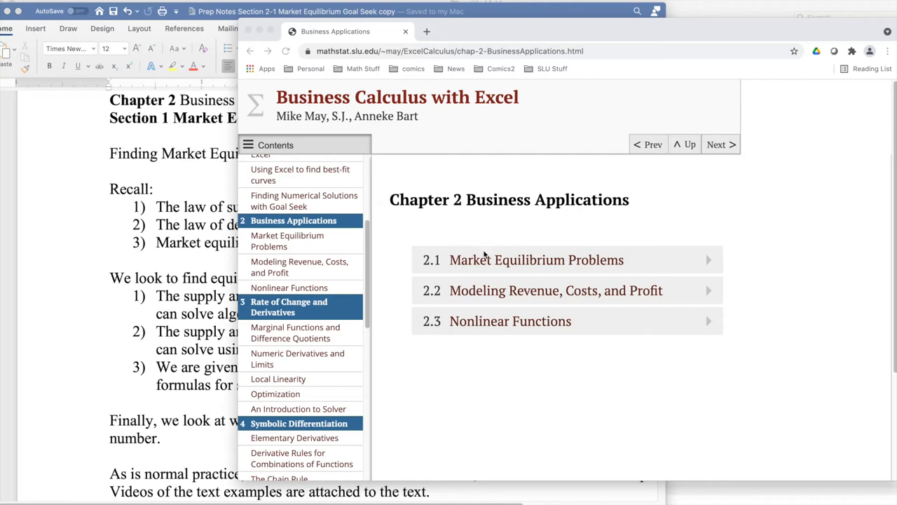
pyautogui.moveTo(482, 264)
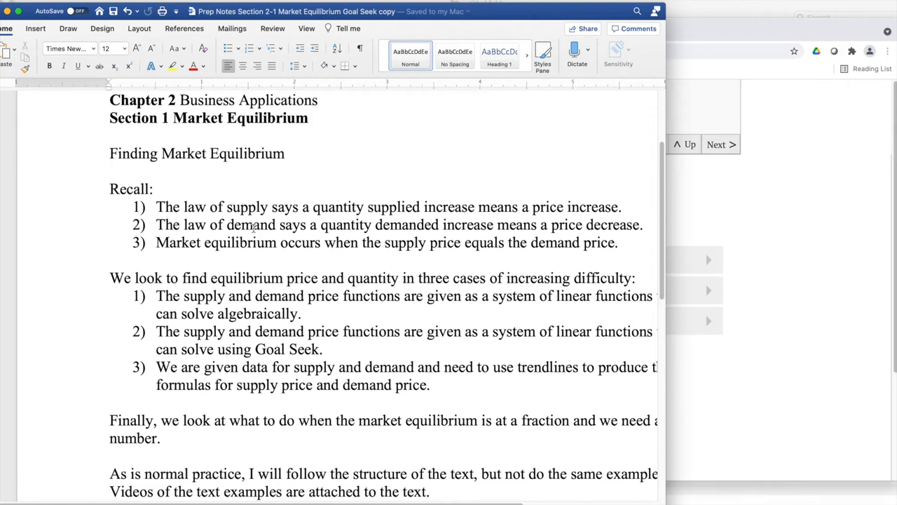
# - Drag the Word window wider so all three equilibrium cases in the notes are fully readable
pyautogui.click(110, 171)
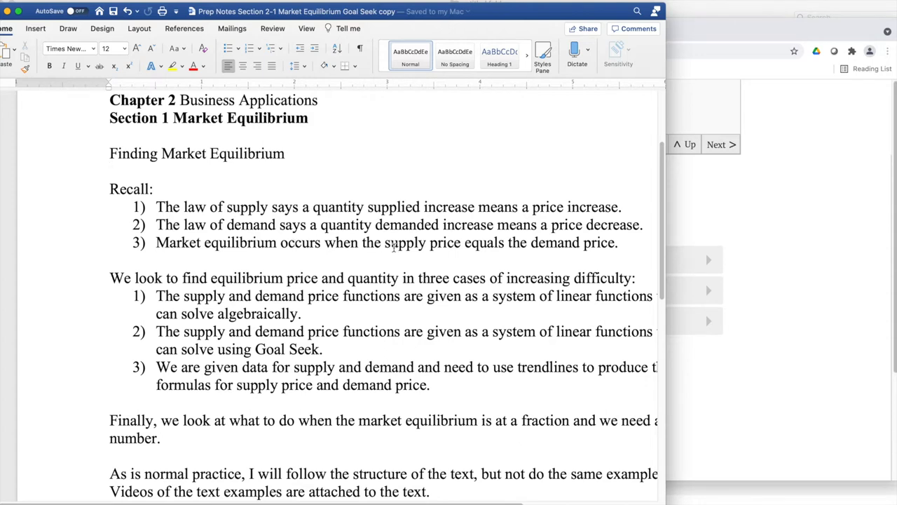
pyautogui.click(111, 171)
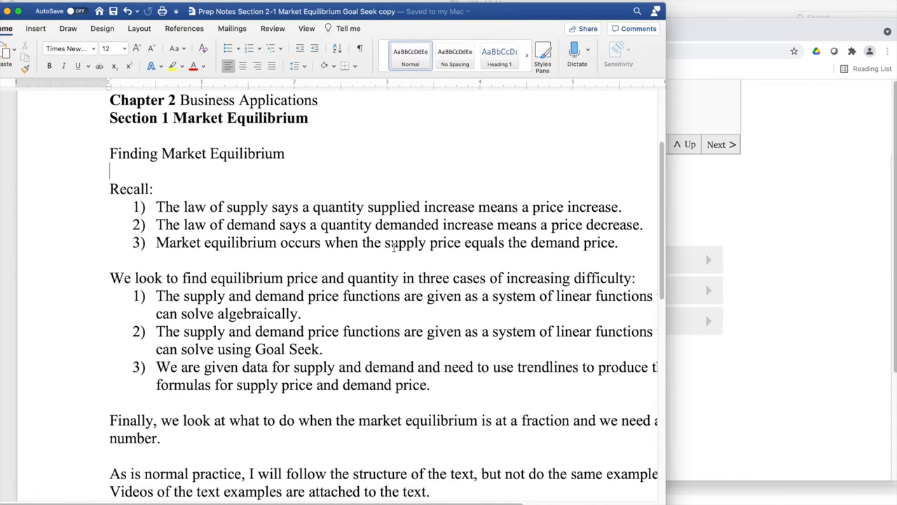
pyautogui.moveTo(581, 494)
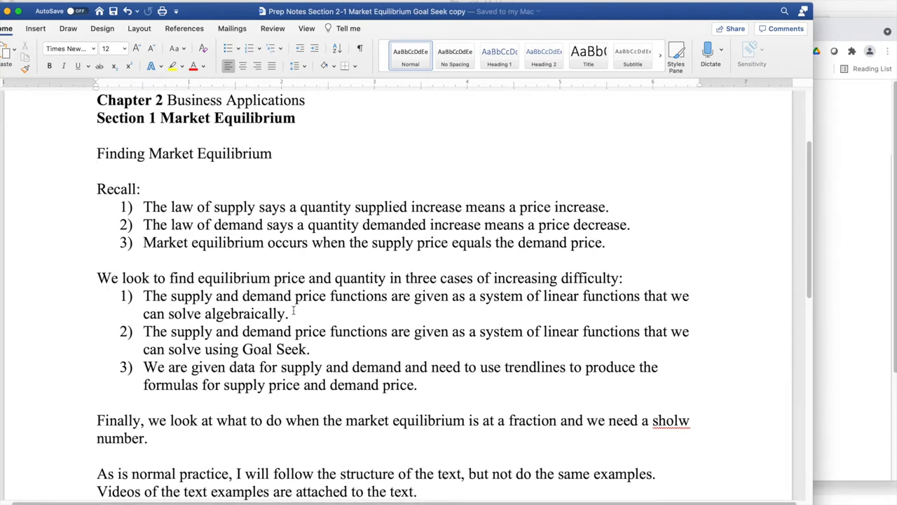
pyautogui.moveTo(171, 295); pyautogui.dragTo(287, 314)
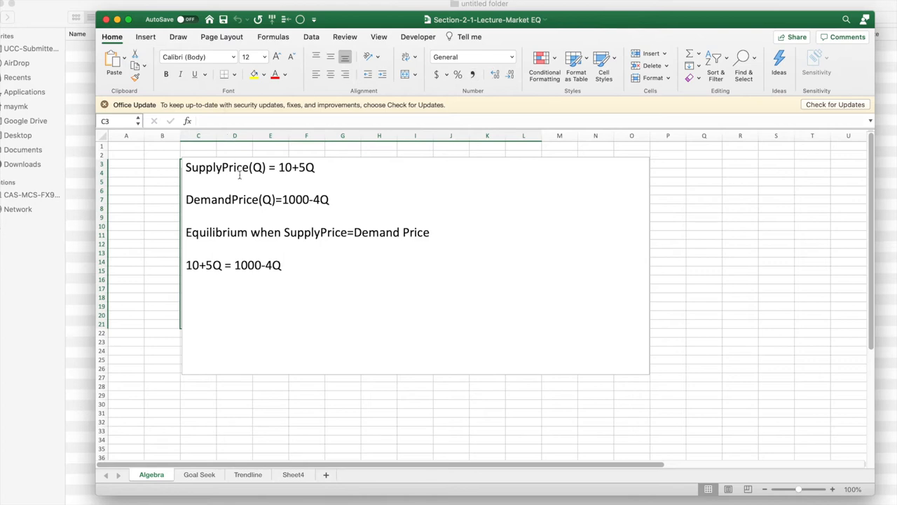
pyautogui.moveTo(256, 203)
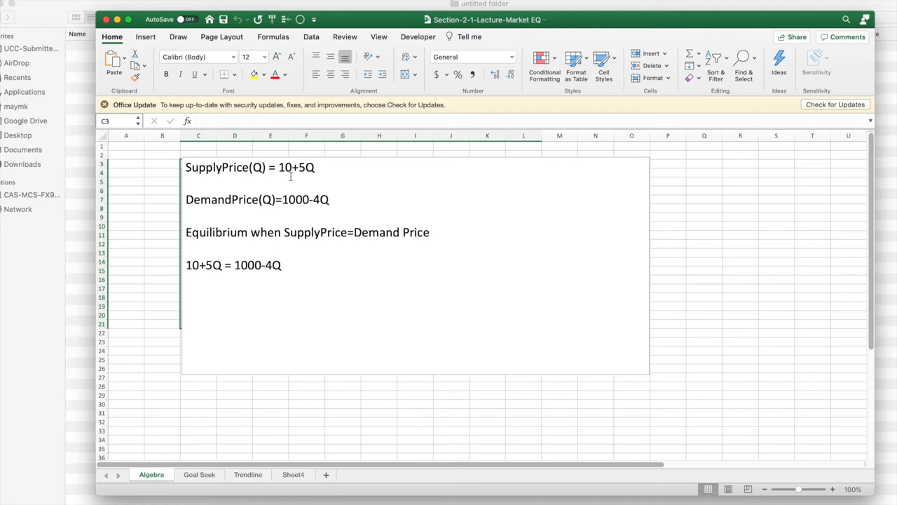
pyautogui.moveTo(302, 170)
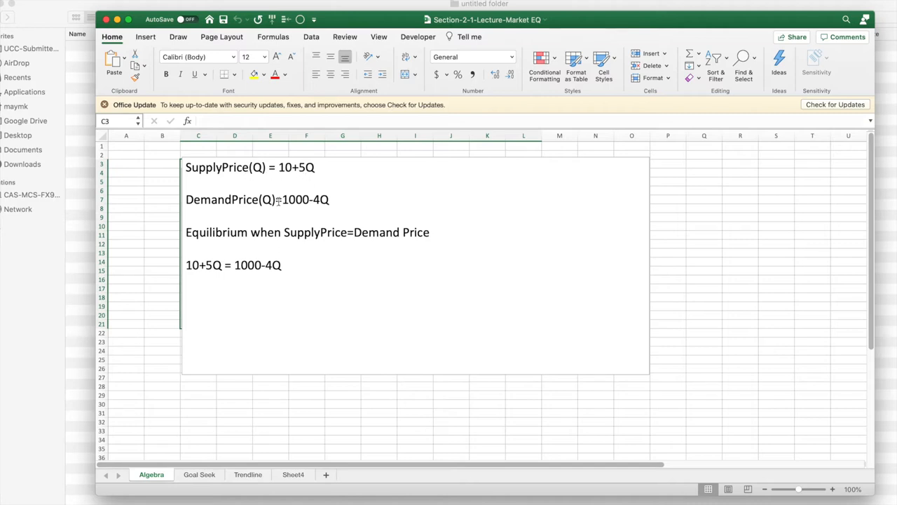
pyautogui.moveTo(311, 203)
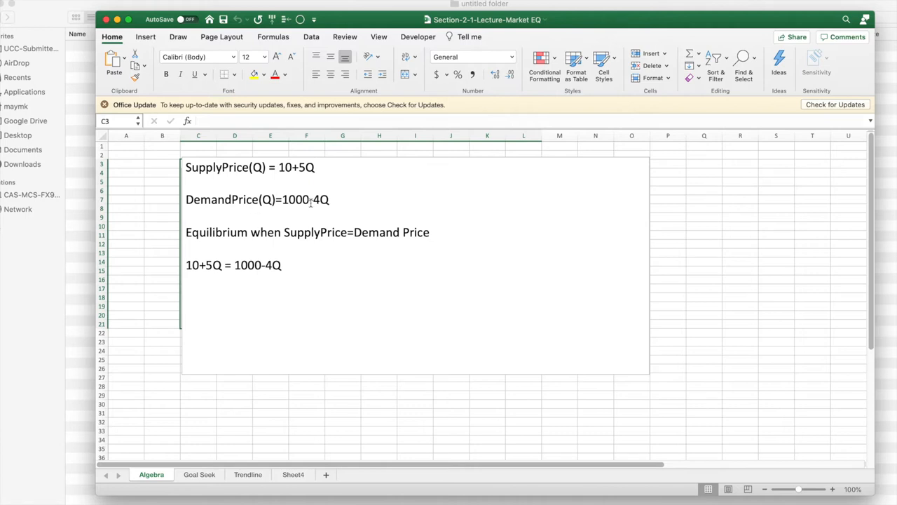
pyautogui.moveTo(497, 252)
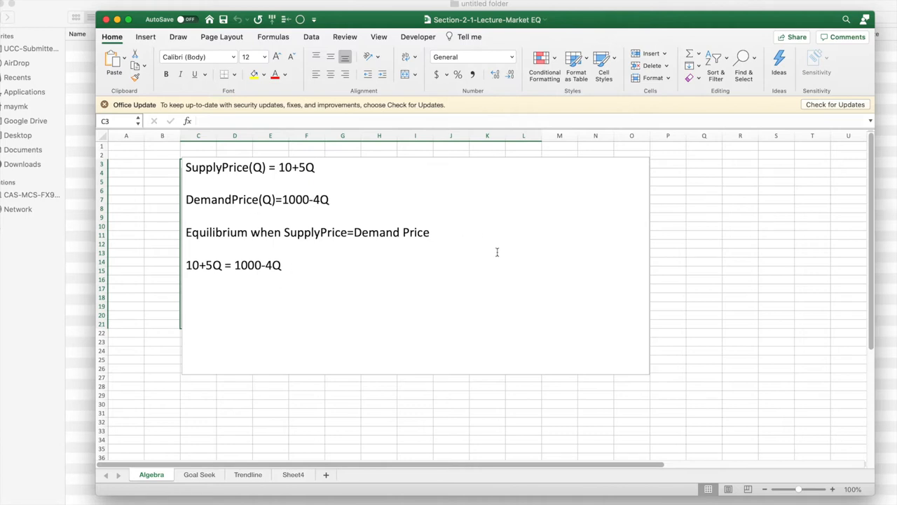
pyautogui.moveTo(437, 272)
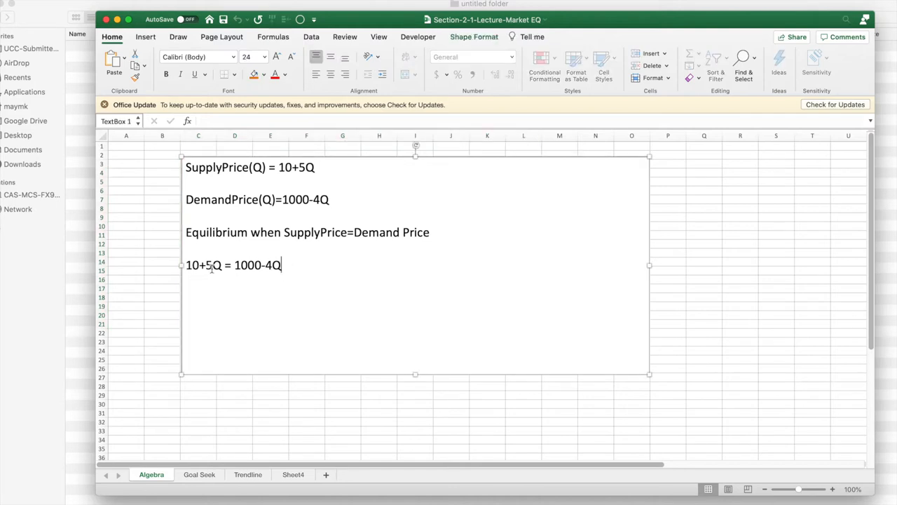
pyautogui.moveTo(294, 269)
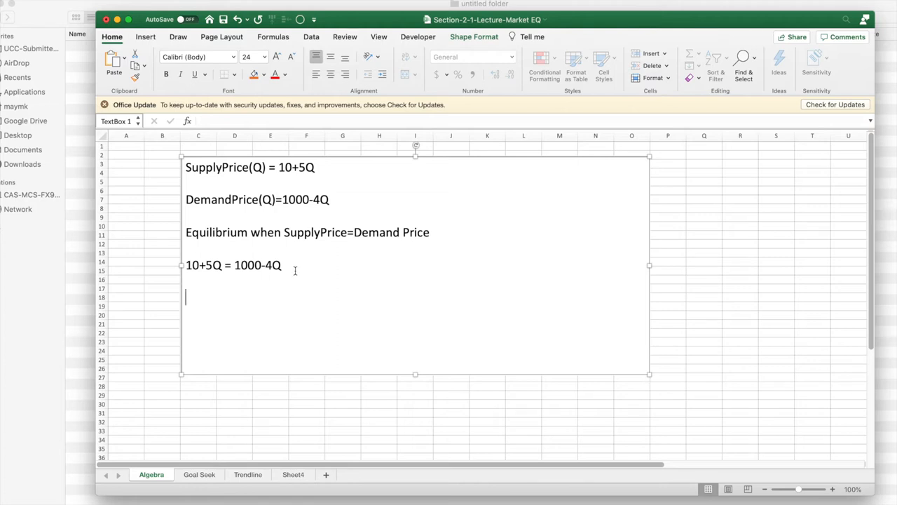
# - Type 9Q=990 and Q=110 labelled 'Equilibrium quantity' below the equilibrium equation
pyautogui.click(287, 265)
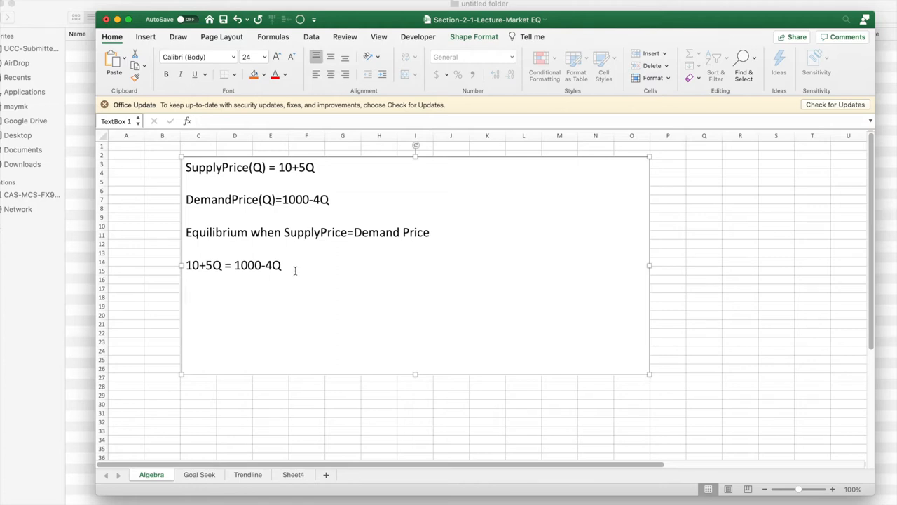
pyautogui.write('9')
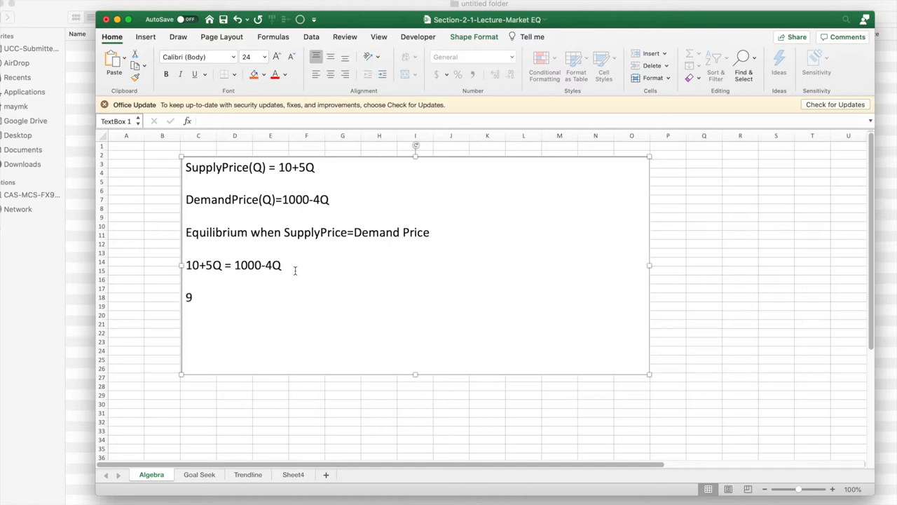
pyautogui.write('Q=')
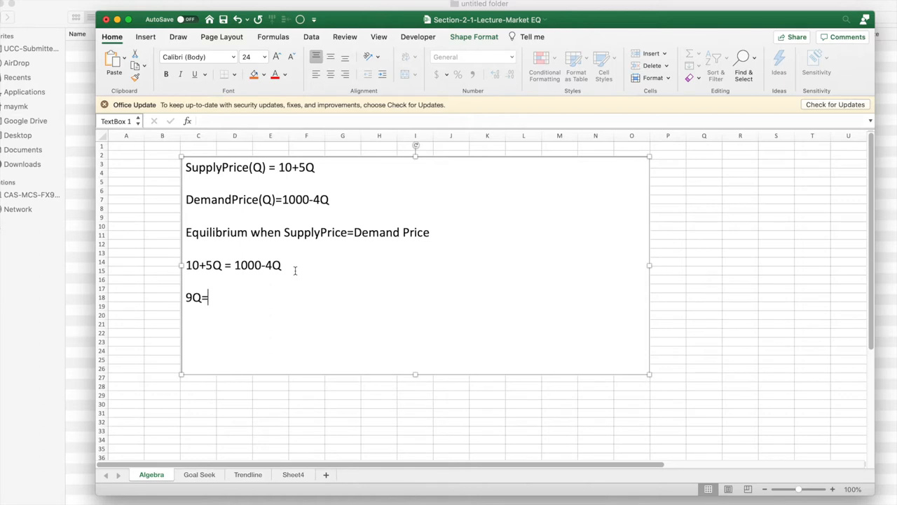
pyautogui.write('990')
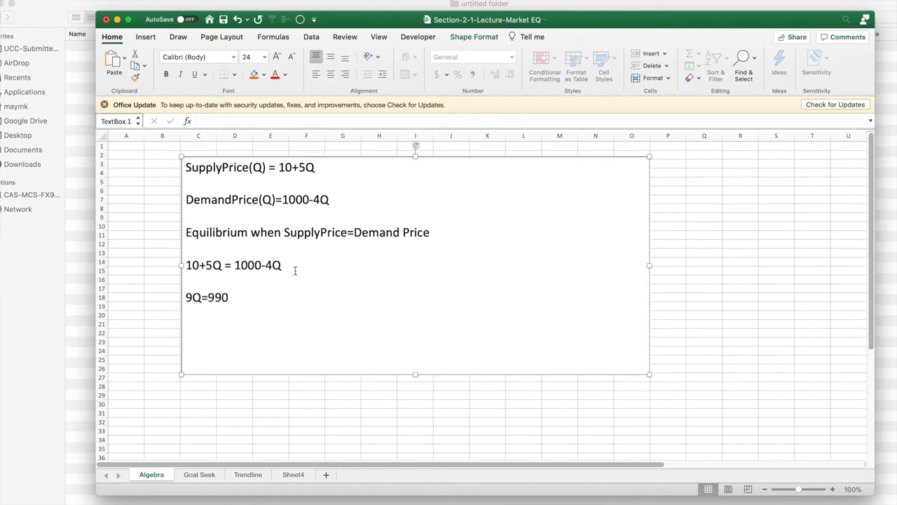
pyautogui.write('Q=')
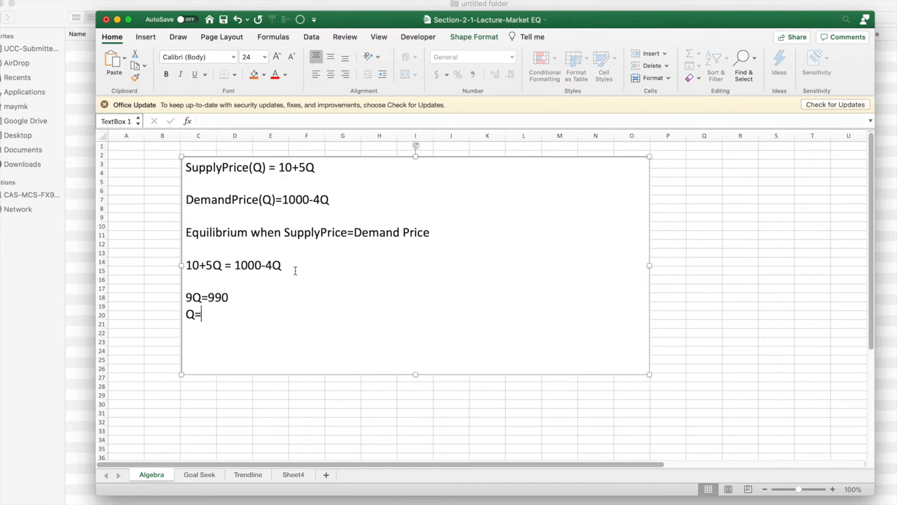
pyautogui.write('110')
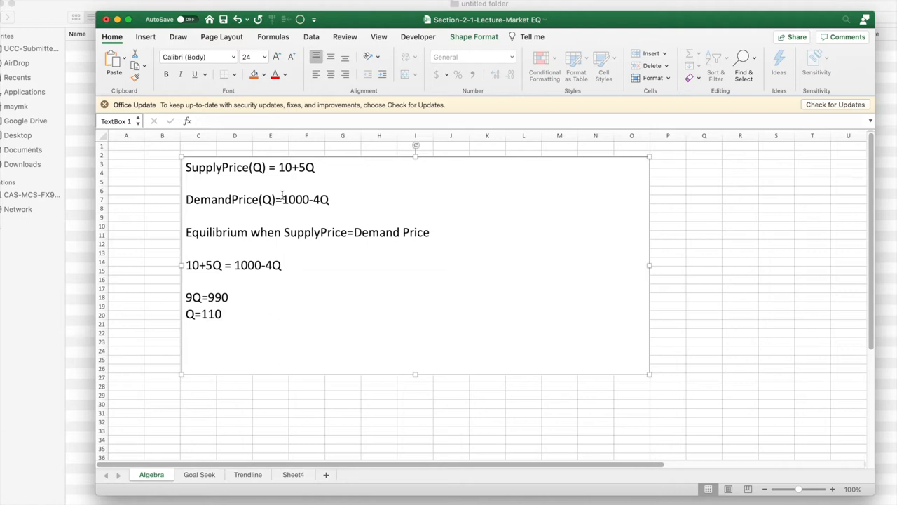
pyautogui.write('Equili')
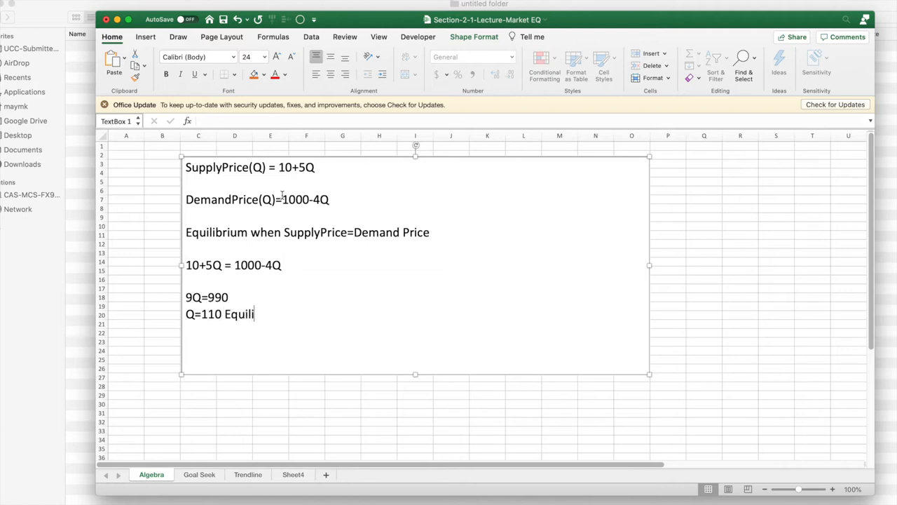
pyautogui.write('brium')
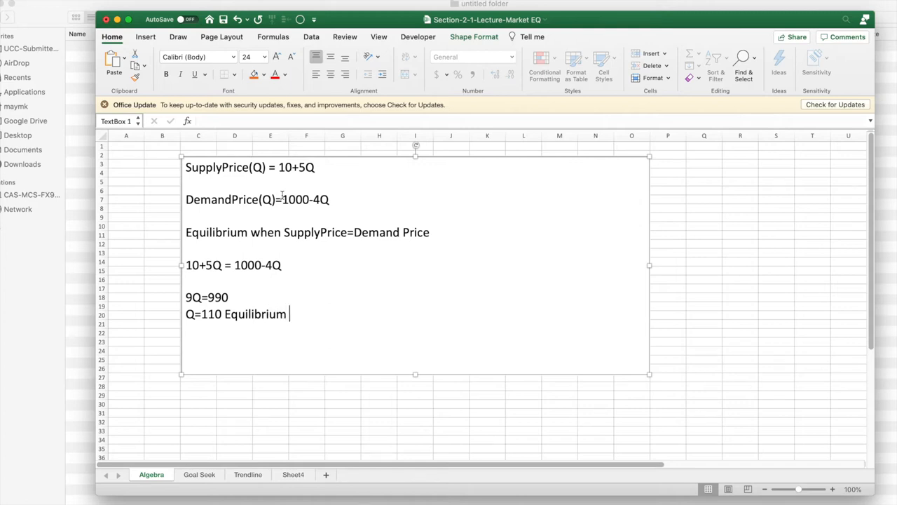
pyautogui.write('quantity')
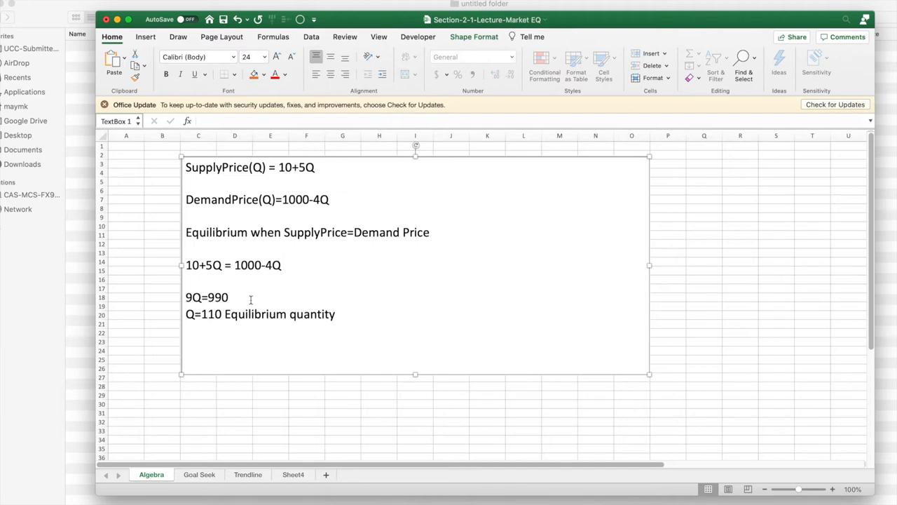
# - Type the line 'Equilibrium price =10+5*11=560.' and select the misspelt 'orice' for correction
pyautogui.write('E')
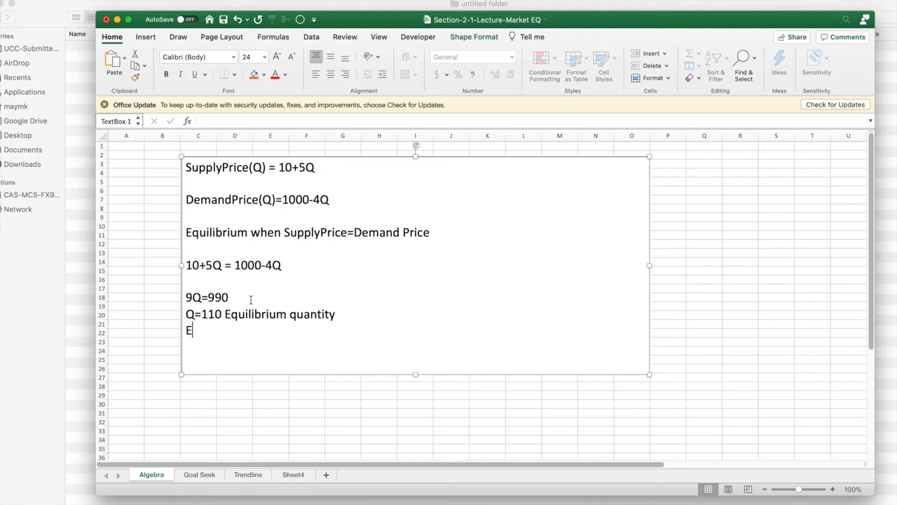
pyautogui.write('quilibrium ori')
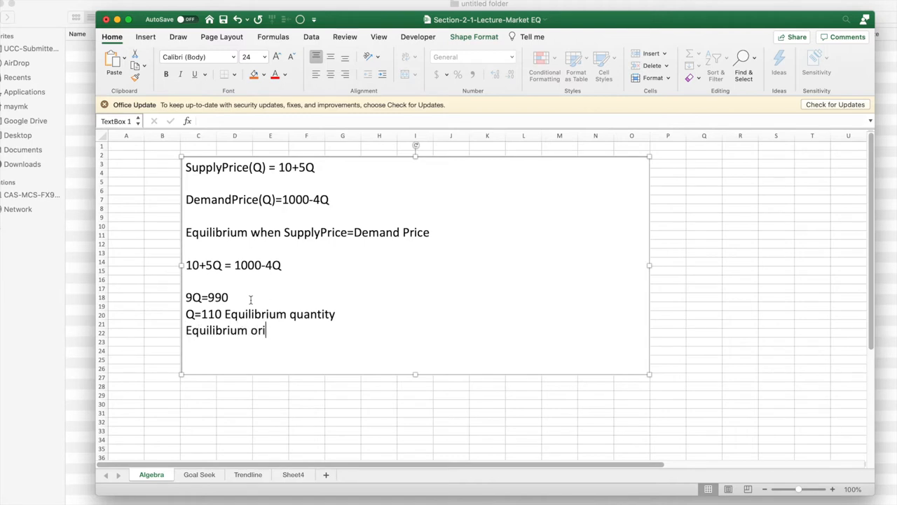
pyautogui.write('ce =')
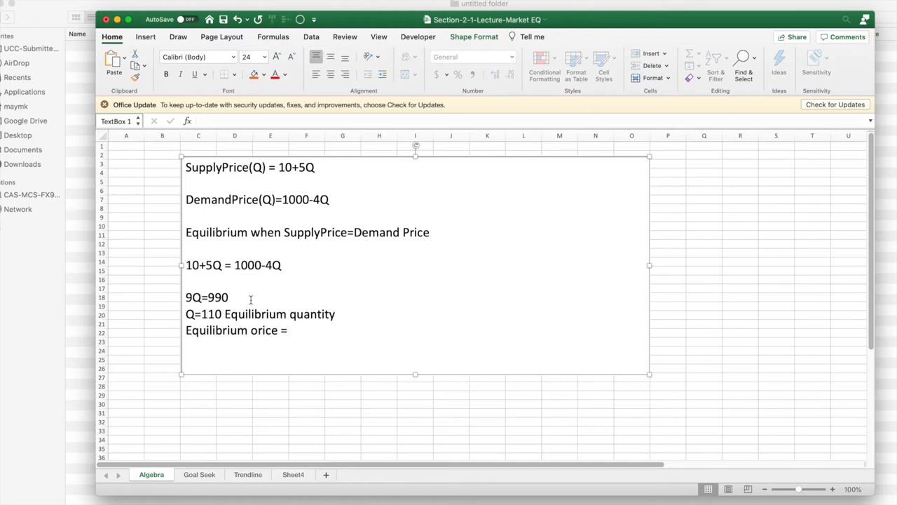
pyautogui.write('10')
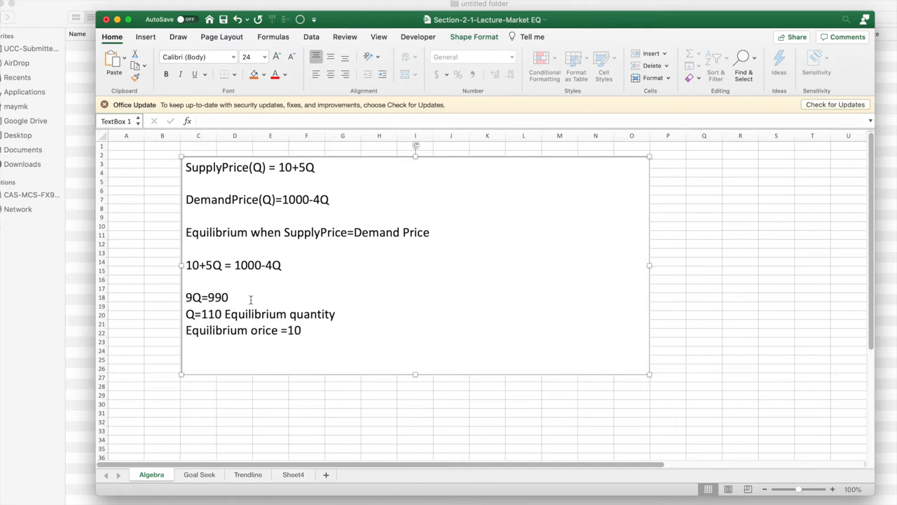
pyautogui.write('+')
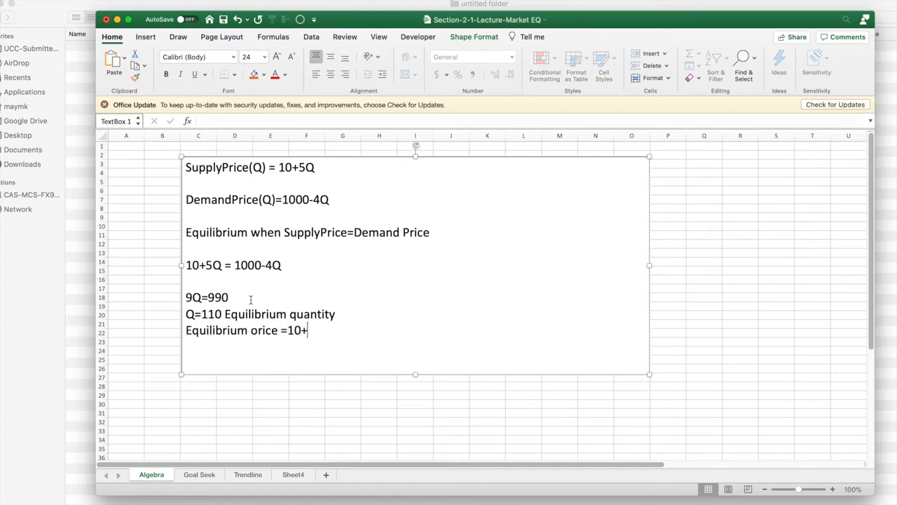
pyautogui.write('5')
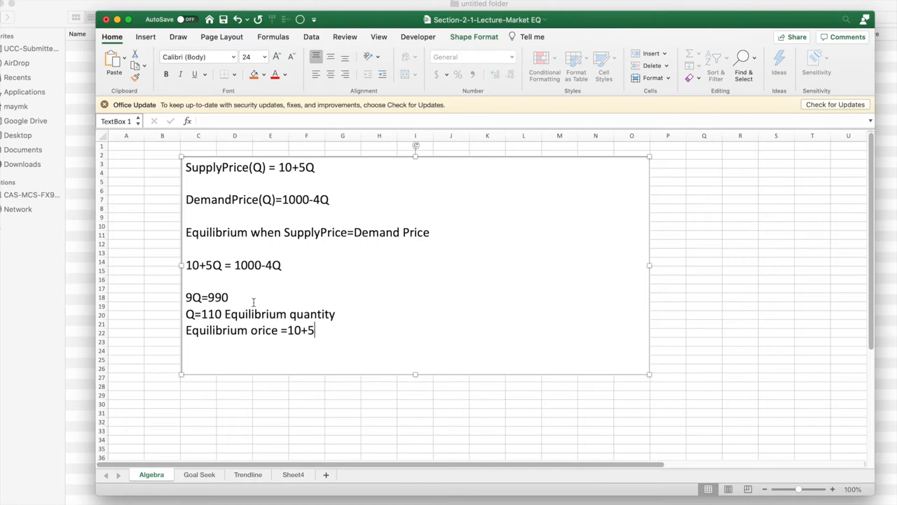
pyautogui.write('*11')
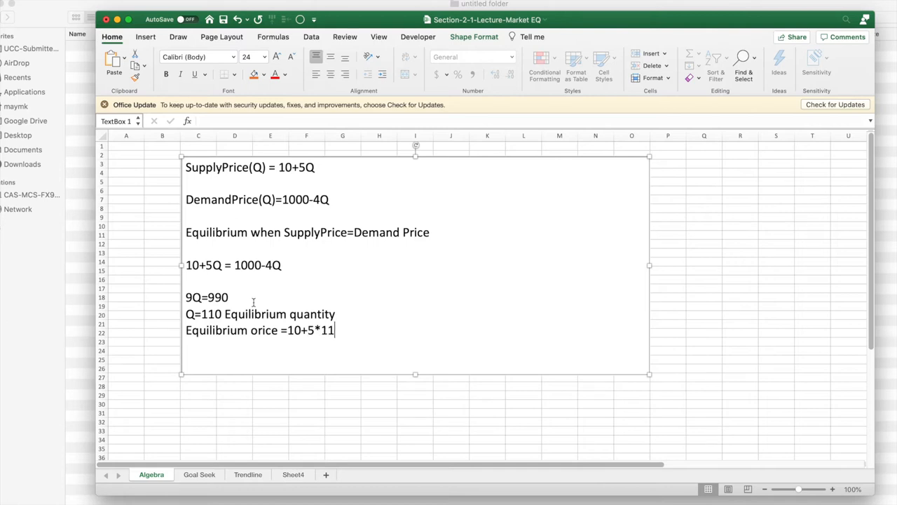
pyautogui.write('=')
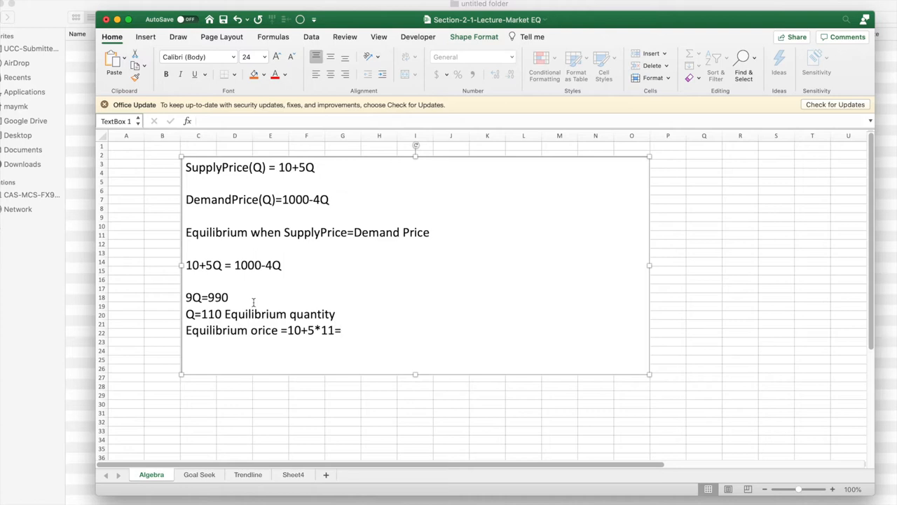
pyautogui.write('560.')
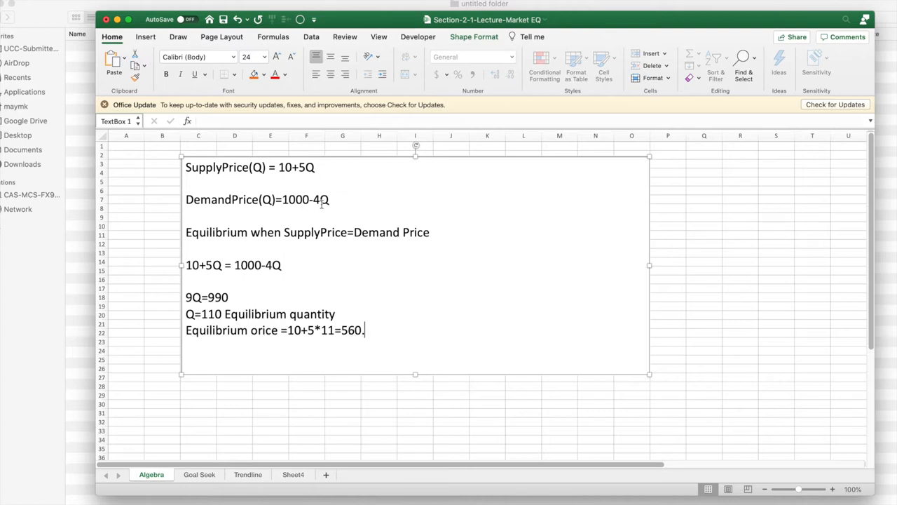
pyautogui.moveTo(337, 307)
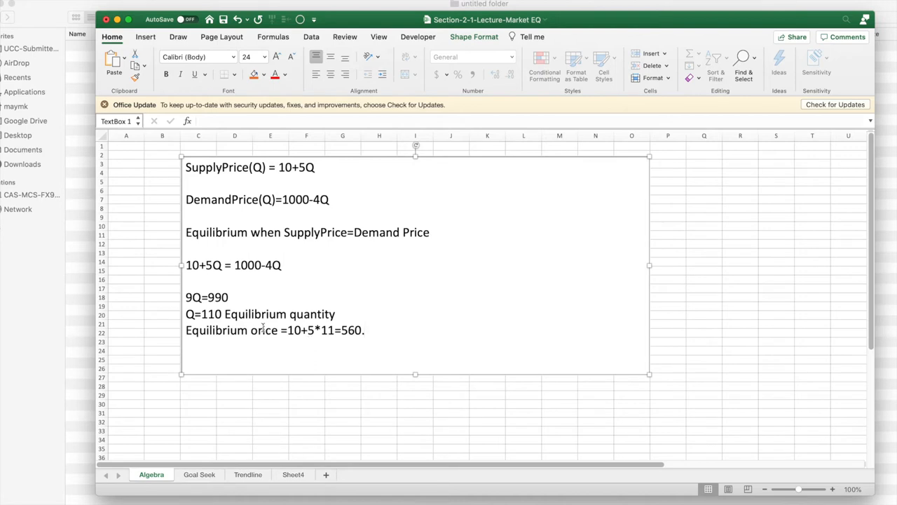
pyautogui.doubleClick(264, 330)
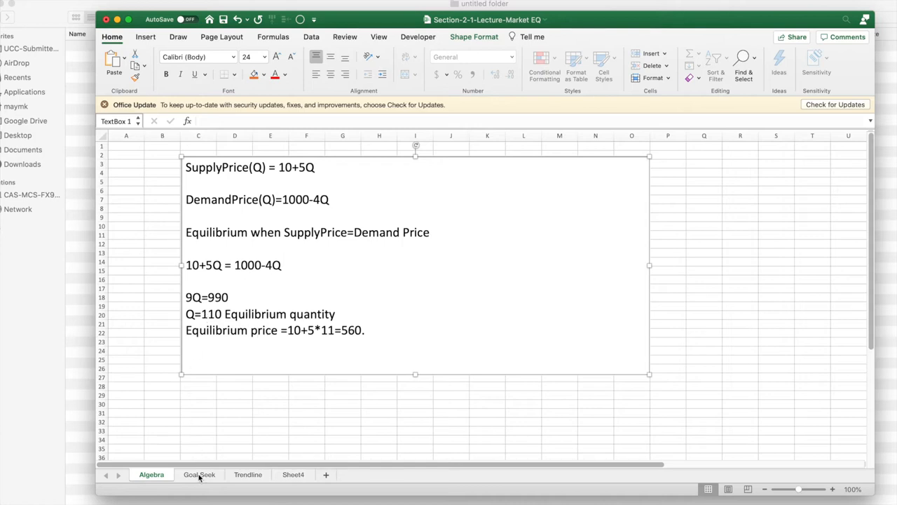
# - On the Goal Seek sheet, toggle Show Formulas on, then back off
pyautogui.click(199, 474)
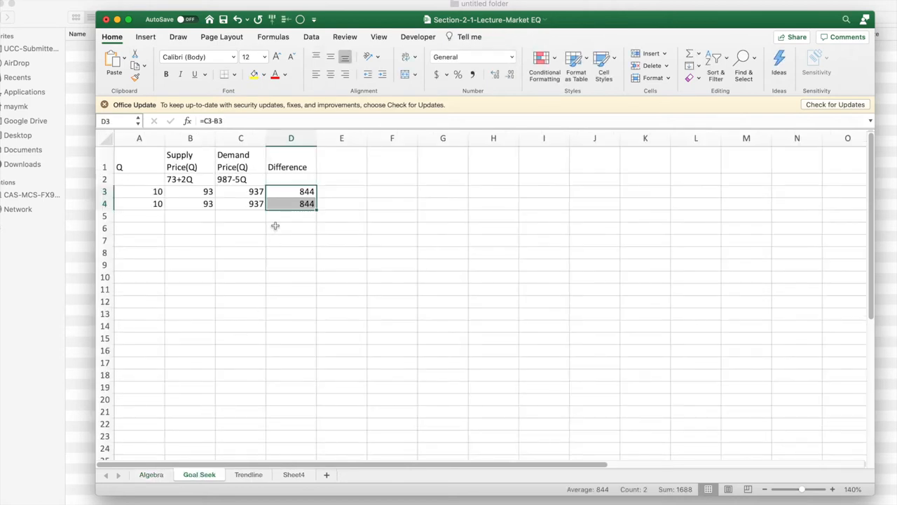
pyautogui.moveTo(174, 190)
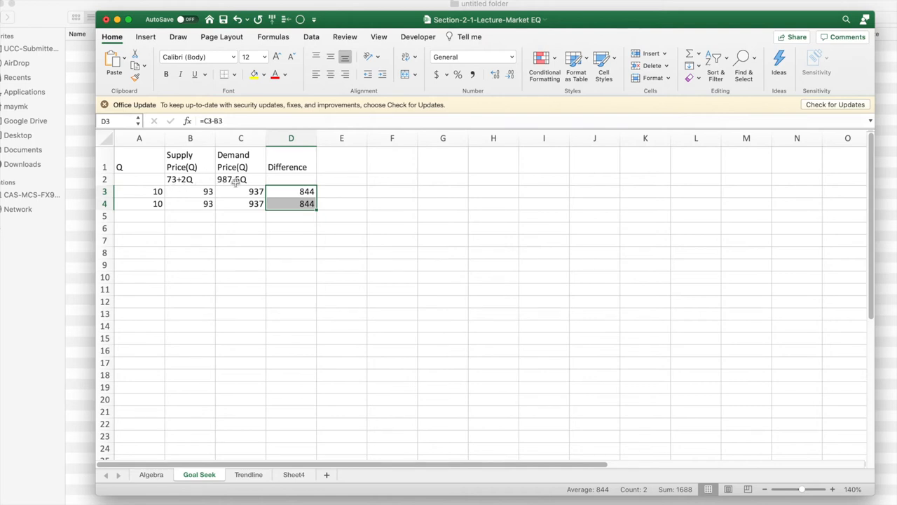
pyautogui.moveTo(187, 187)
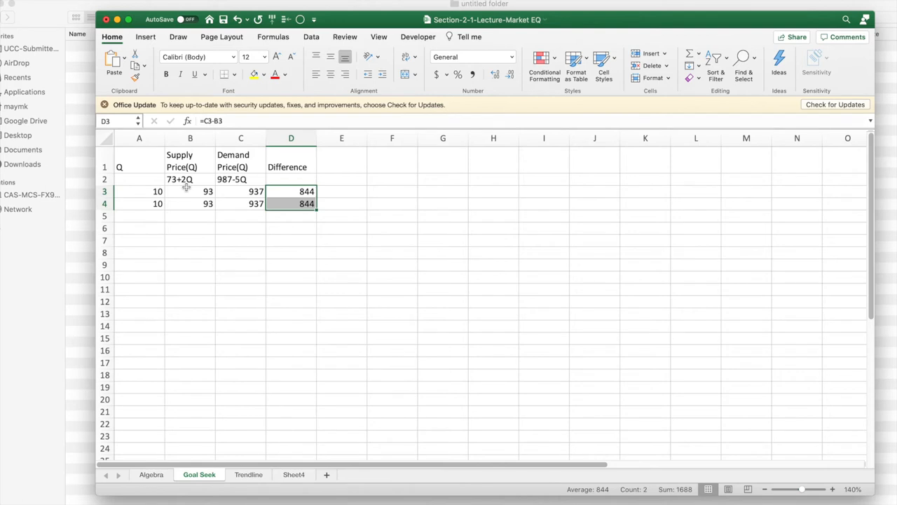
pyautogui.moveTo(419, 98)
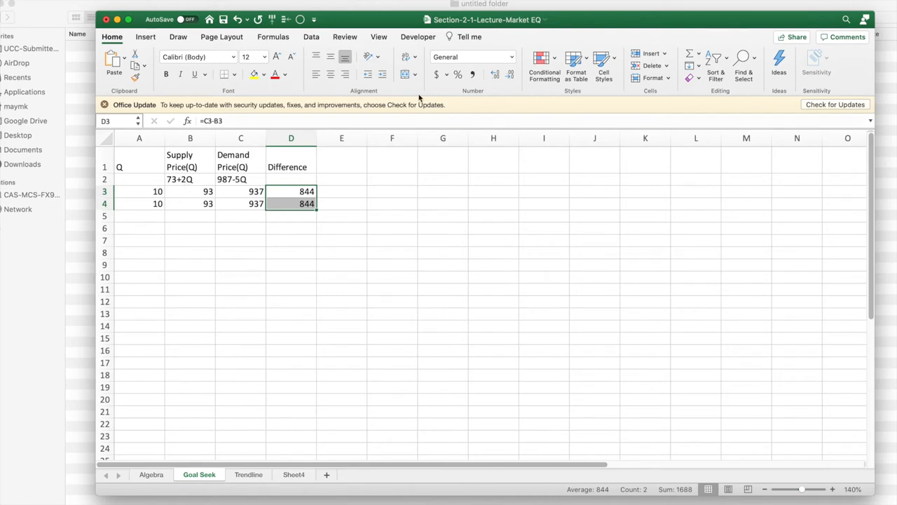
pyautogui.moveTo(274, 36)
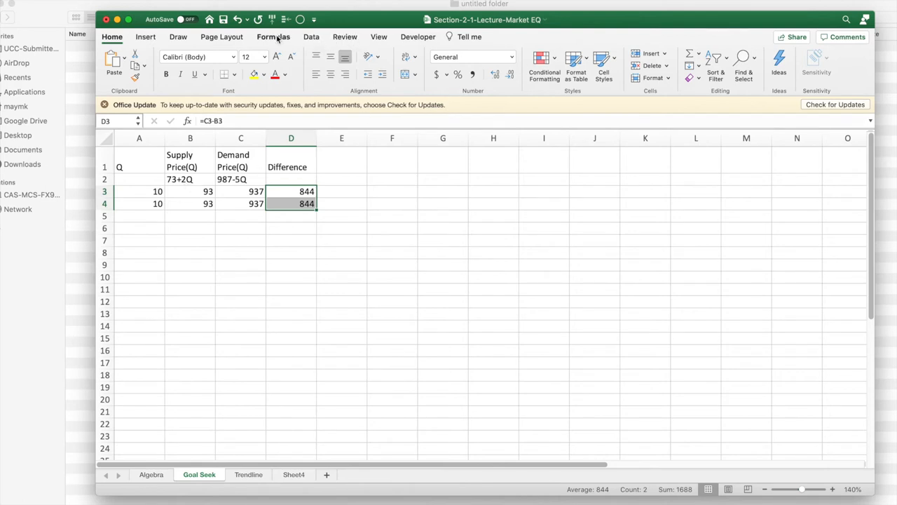
pyautogui.click(273, 36)
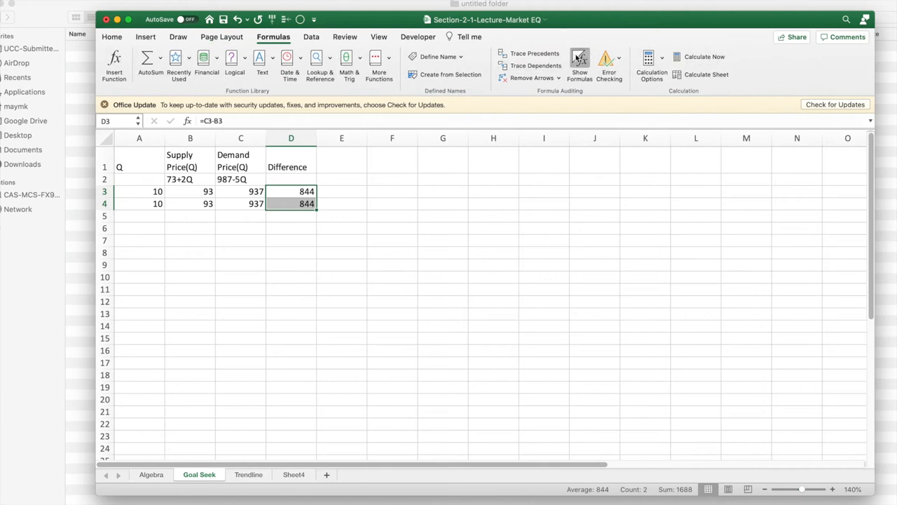
pyautogui.click(579, 62)
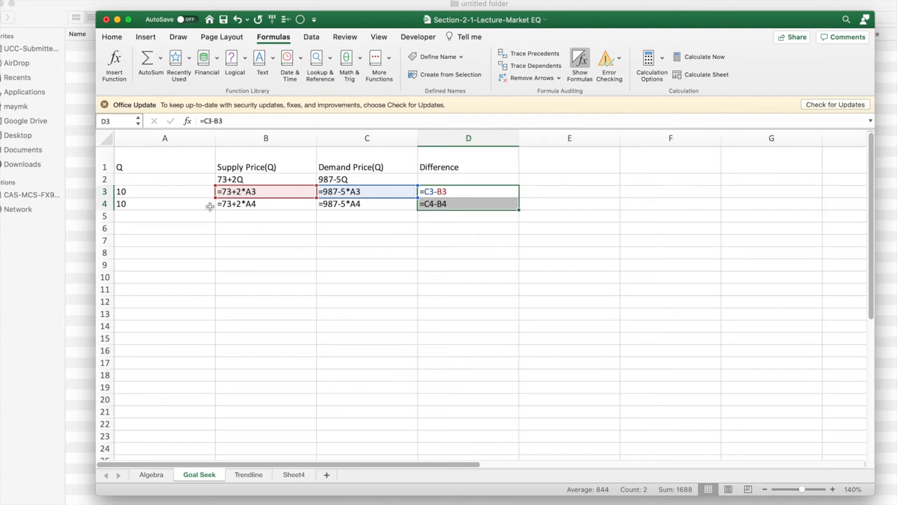
pyautogui.moveTo(164, 192)
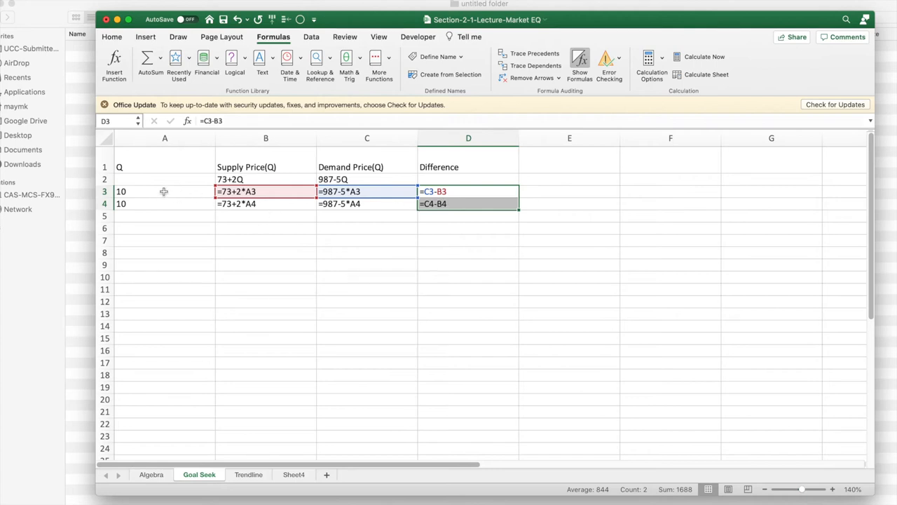
pyautogui.moveTo(152, 192)
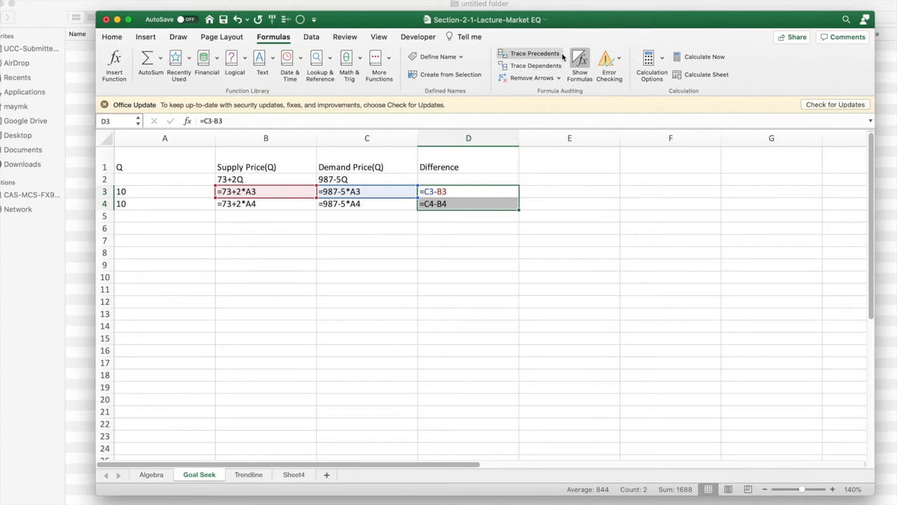
pyautogui.click(579, 62)
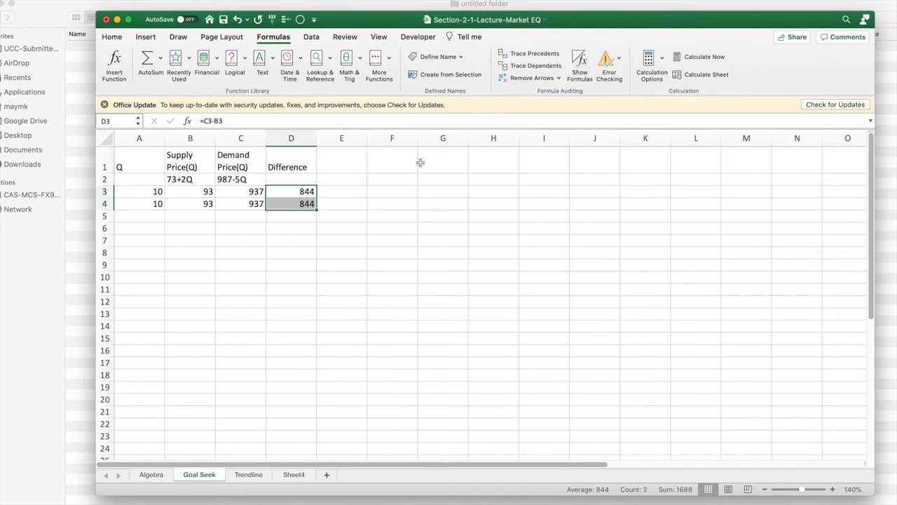
pyautogui.moveTo(223, 183)
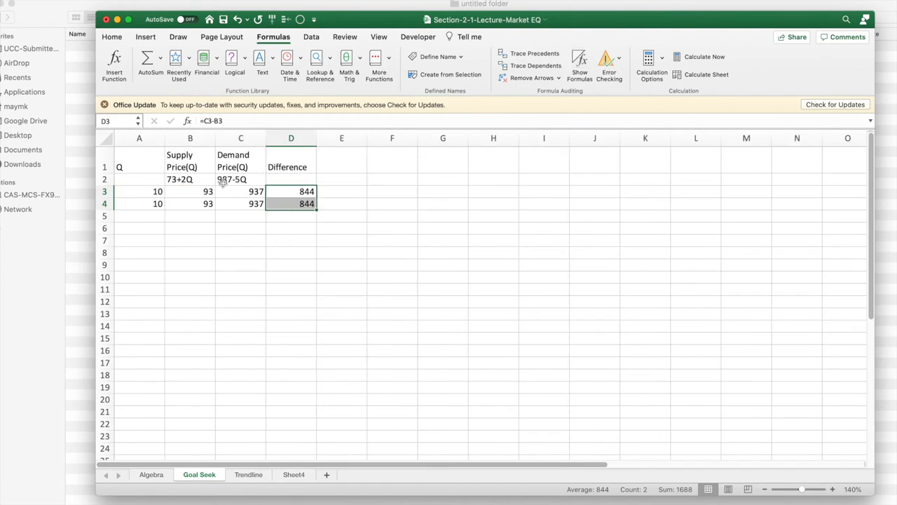
# - Goal Seek D4 to 0 by changing A4, giving Q=130.57143 and price 334.14286
pyautogui.click(291, 203)
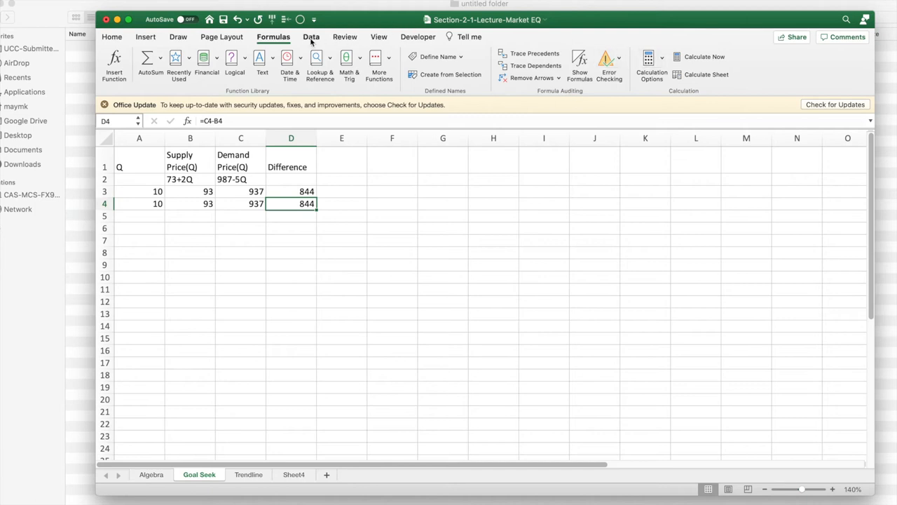
pyautogui.click(311, 36)
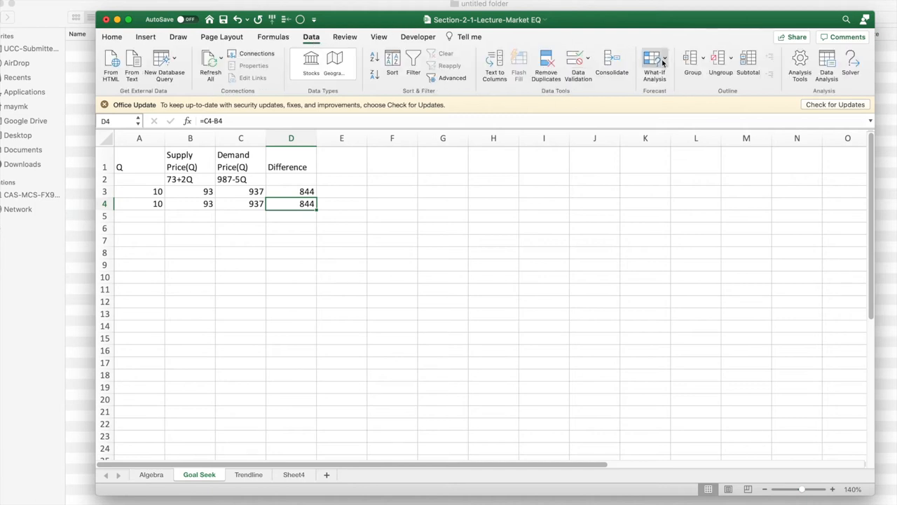
pyautogui.click(654, 63)
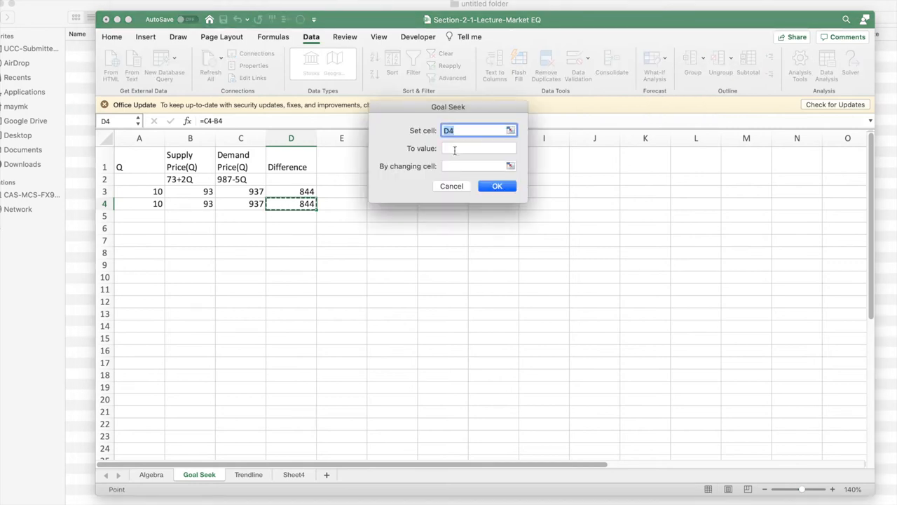
pyautogui.write('0')
pyautogui.click(479, 165)
pyautogui.write('a')
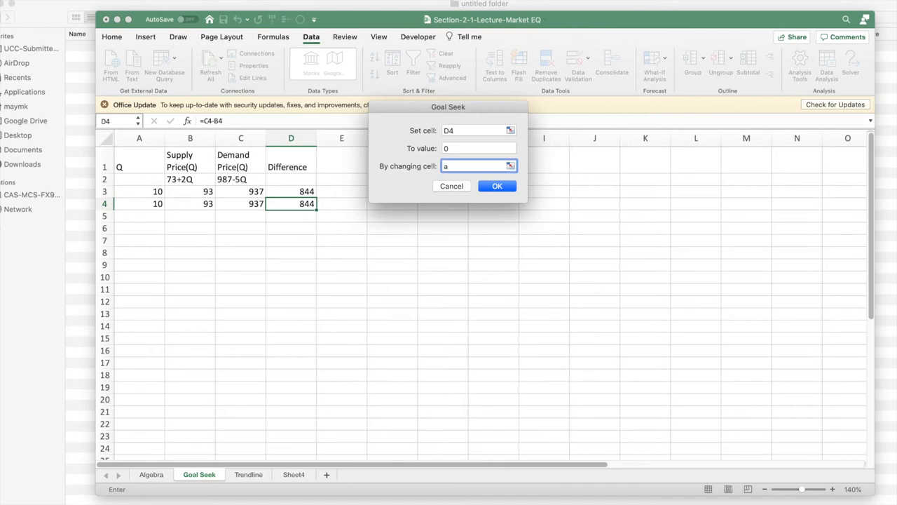
pyautogui.click(496, 186)
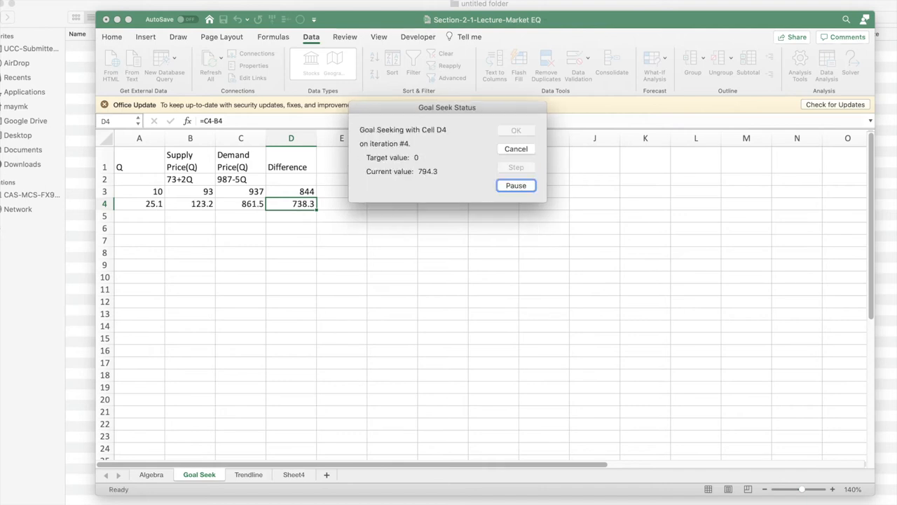
pyautogui.click(515, 185)
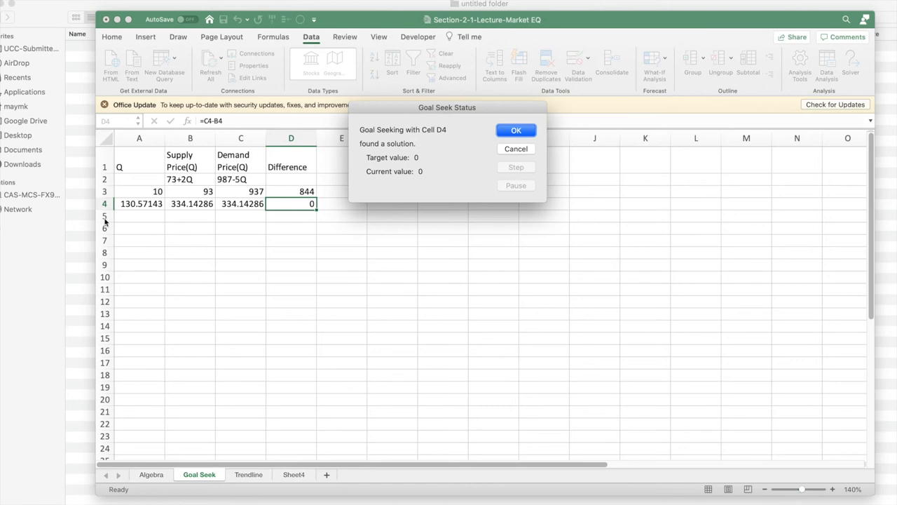
pyautogui.moveTo(133, 216)
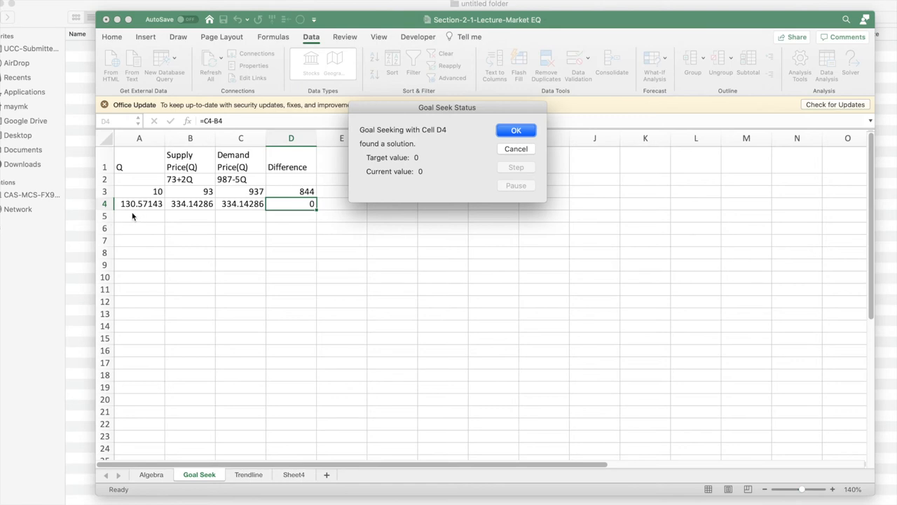
pyautogui.moveTo(140, 213)
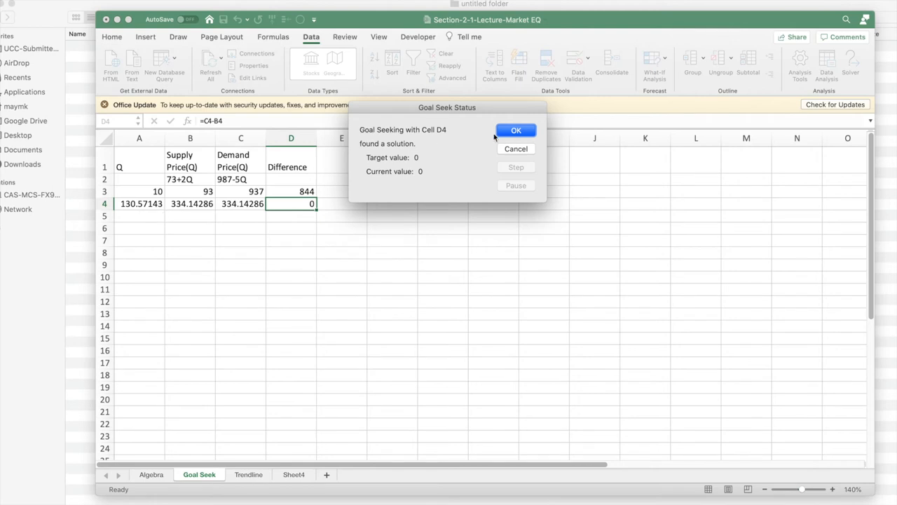
pyautogui.click(516, 130)
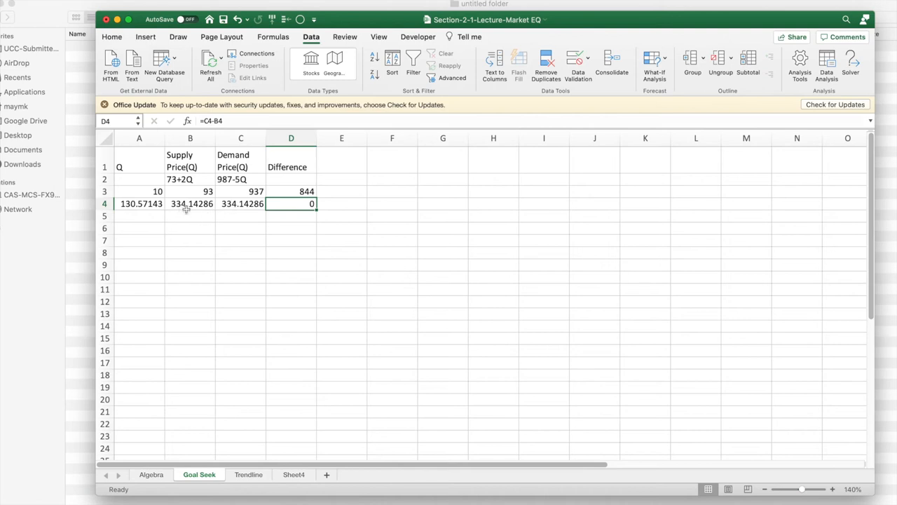
pyautogui.moveTo(200, 210)
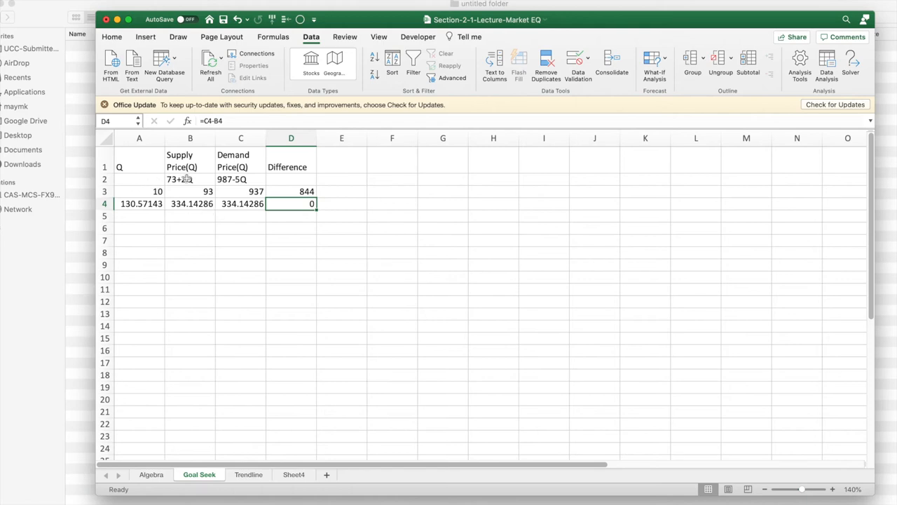
pyautogui.moveTo(230, 179)
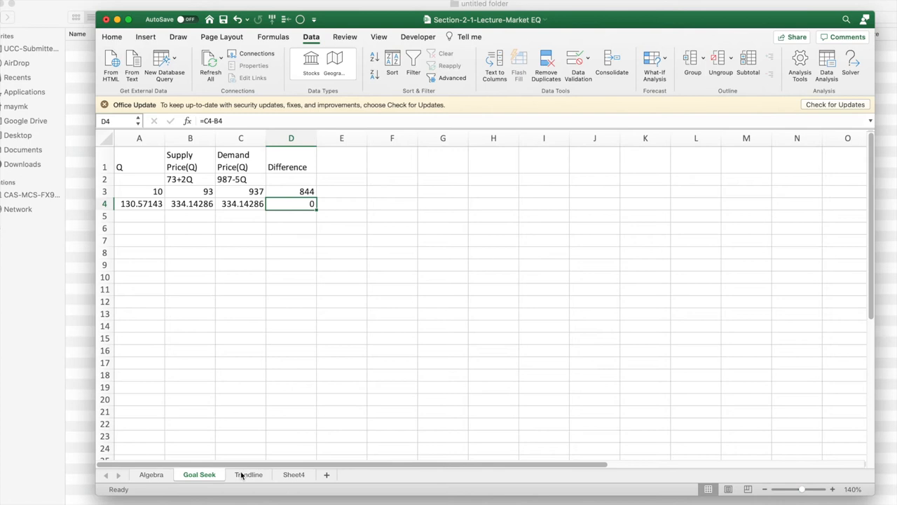
# - Switch to the Trendline sheet
pyautogui.click(248, 475)
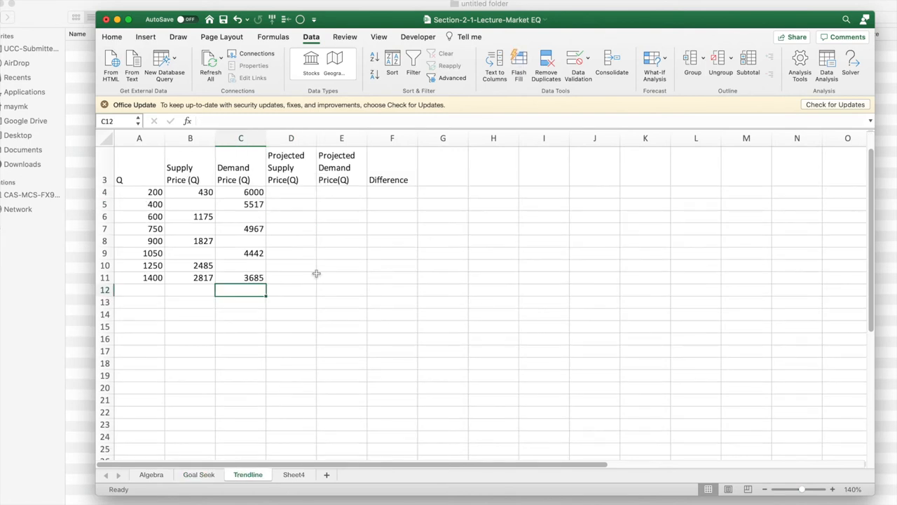
pyautogui.moveTo(210, 227)
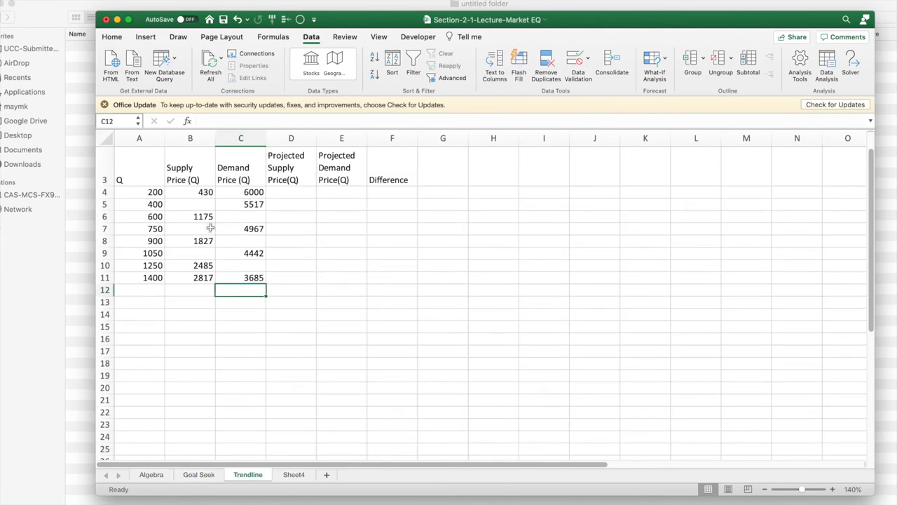
pyautogui.moveTo(142, 192)
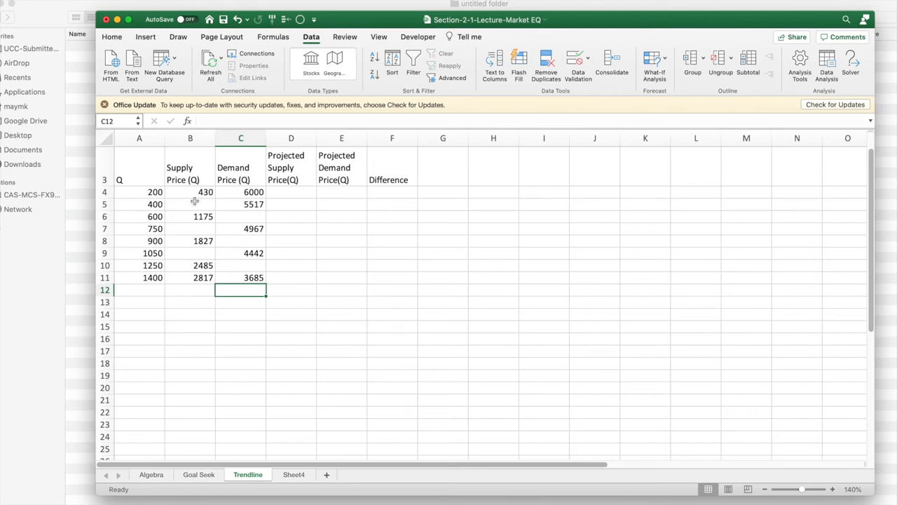
pyautogui.moveTo(235, 200)
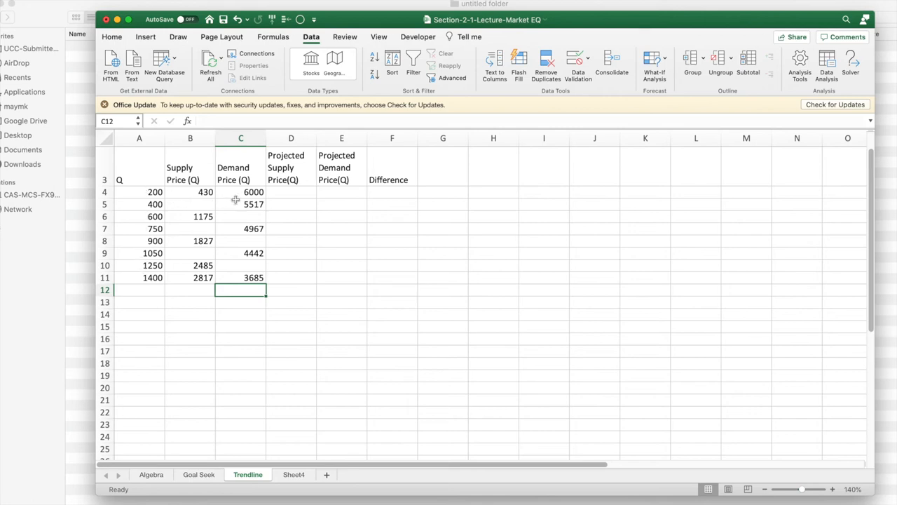
pyautogui.moveTo(298, 234)
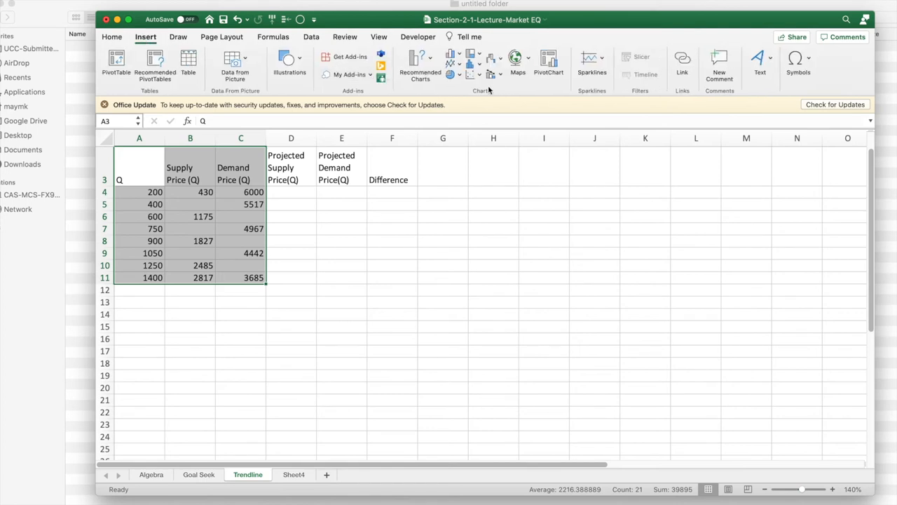
# - Insert a plain scatter chart of the supply and demand prices against Q
pyautogui.click(469, 62)
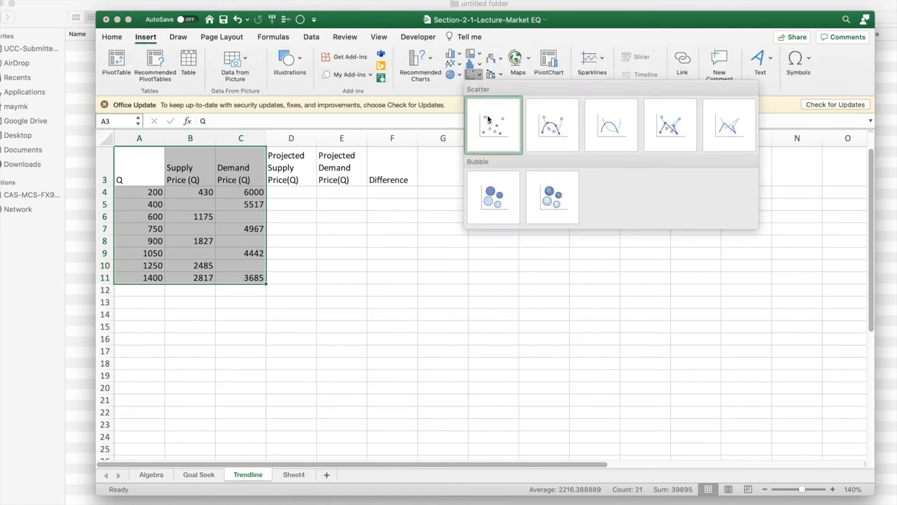
pyautogui.click(493, 125)
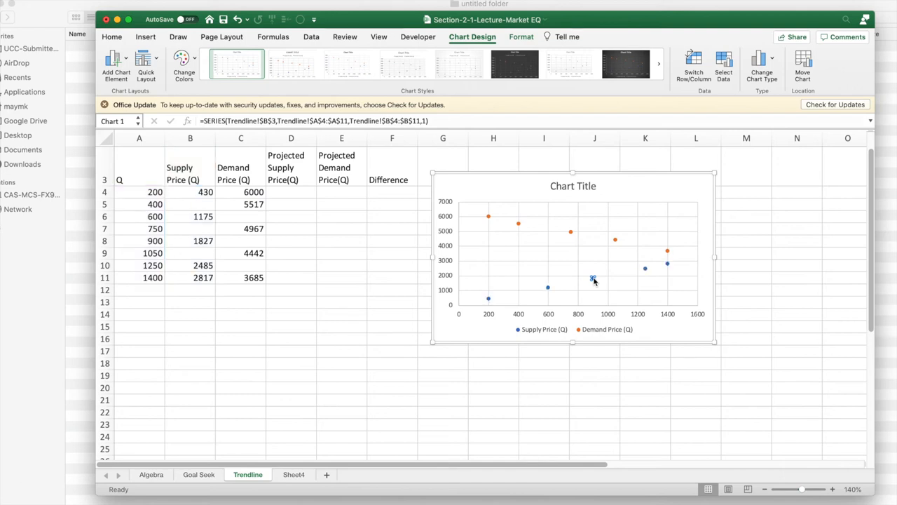
# - Add a linear supply trendline showing y = 1.9903x + 15.271 at font size 14
pyautogui.rightClick(593, 278)
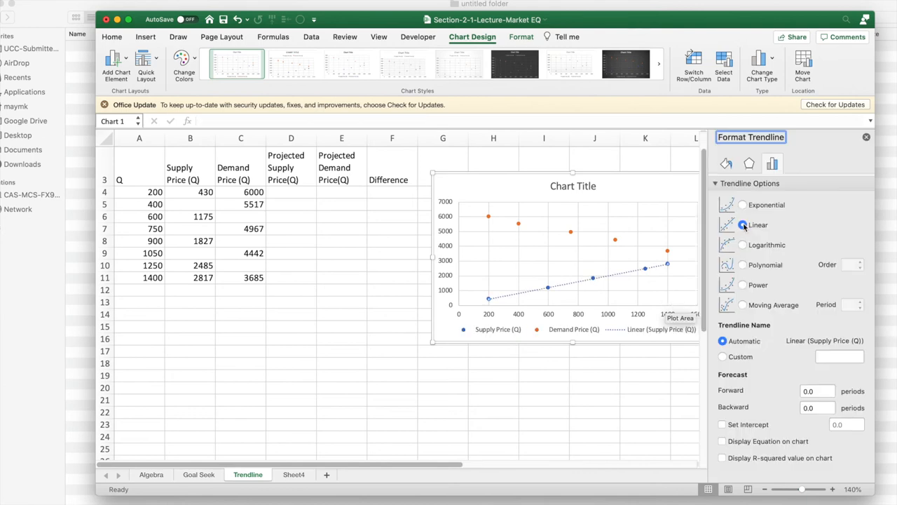
pyautogui.click(743, 224)
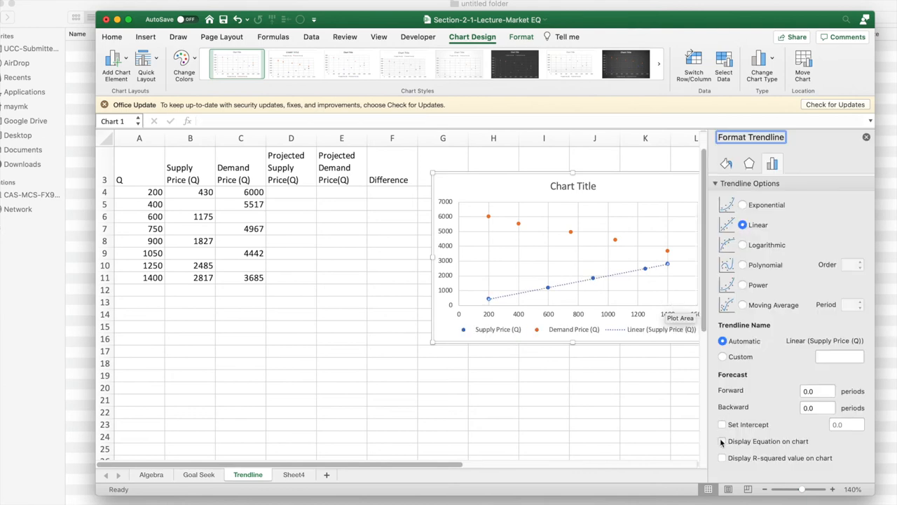
pyautogui.click(722, 441)
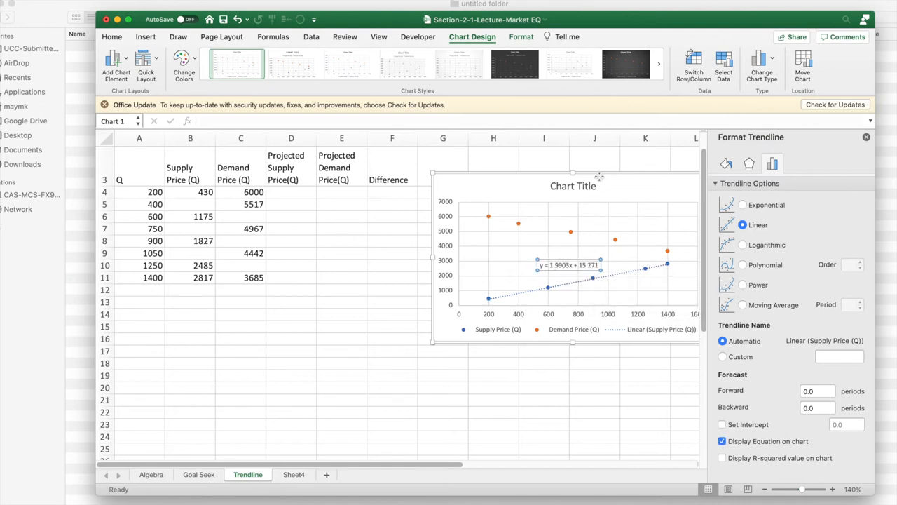
pyautogui.click(568, 265)
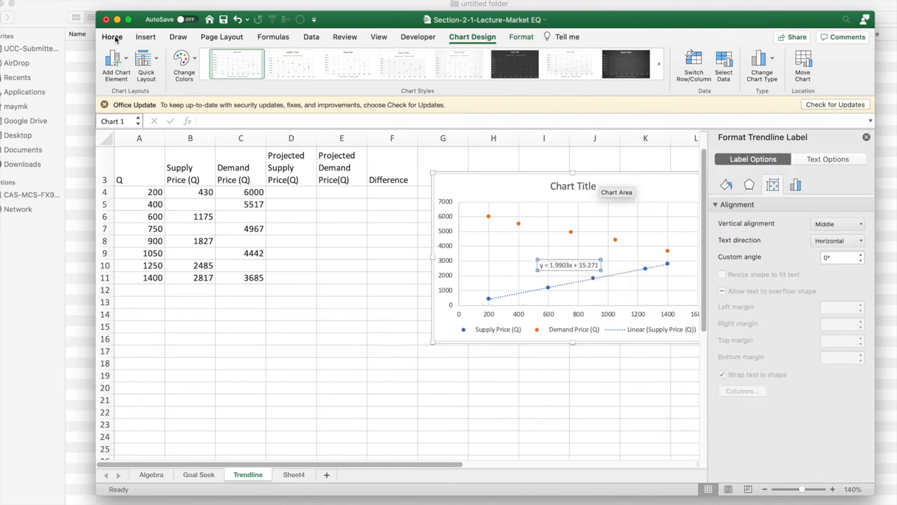
pyautogui.click(111, 36)
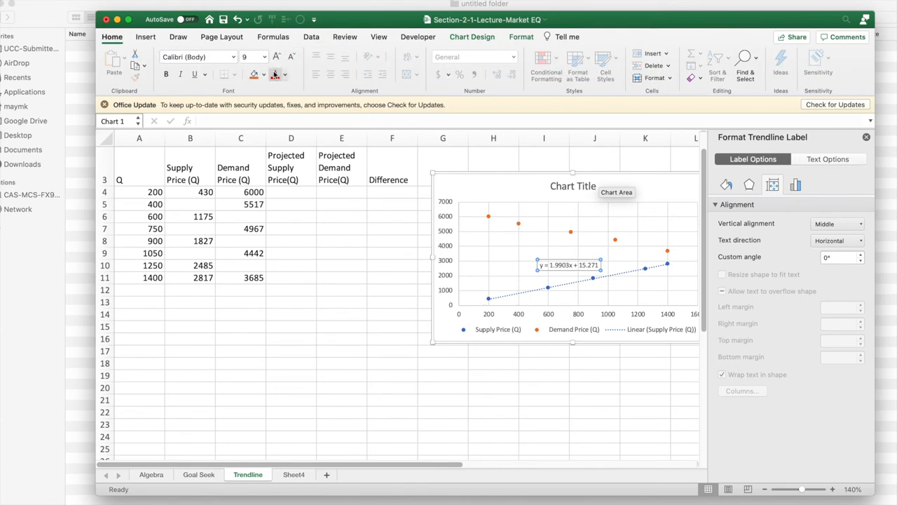
pyautogui.click(264, 57)
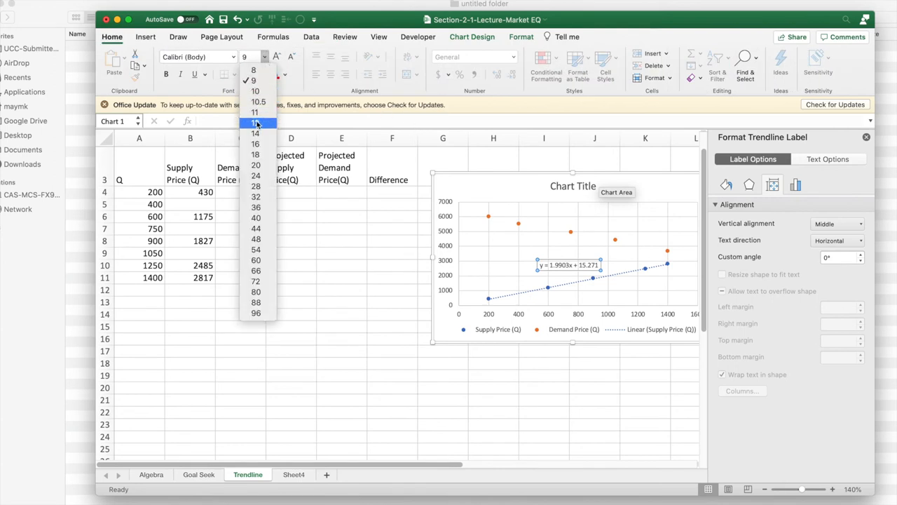
pyautogui.click(254, 123)
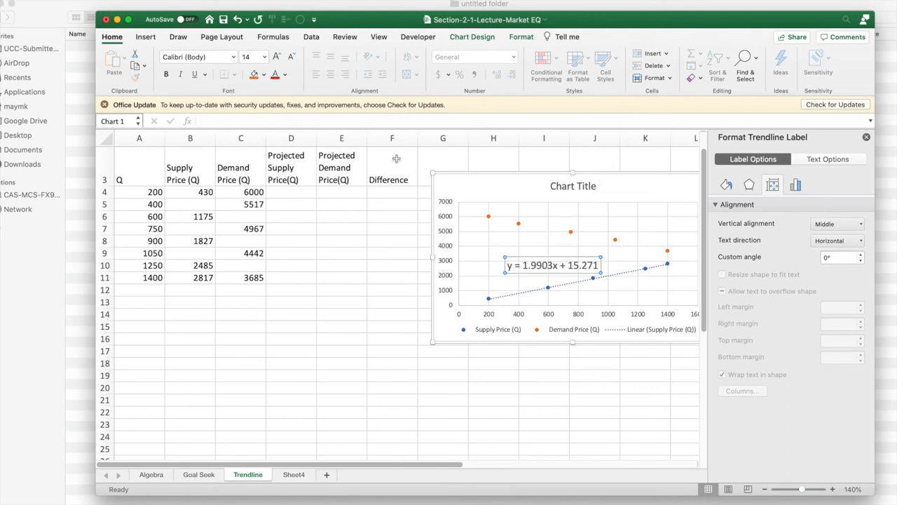
pyautogui.click(517, 226)
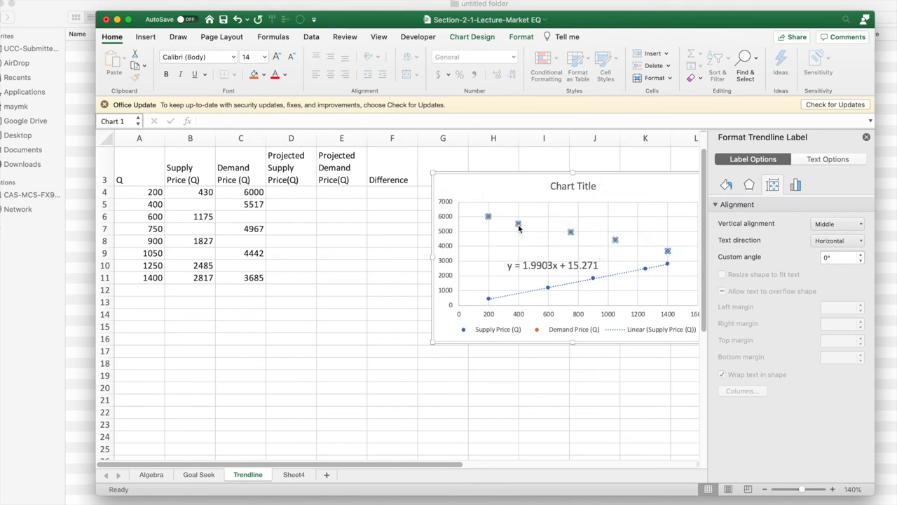
# - Add a demand trendline showing y = -1.8668x + 6341 at font size 14
pyautogui.rightClick(518, 226)
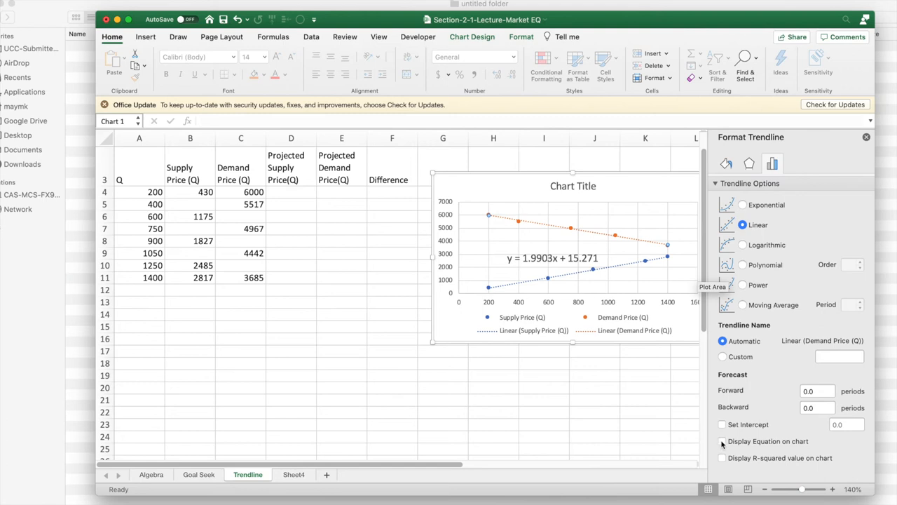
pyautogui.click(722, 441)
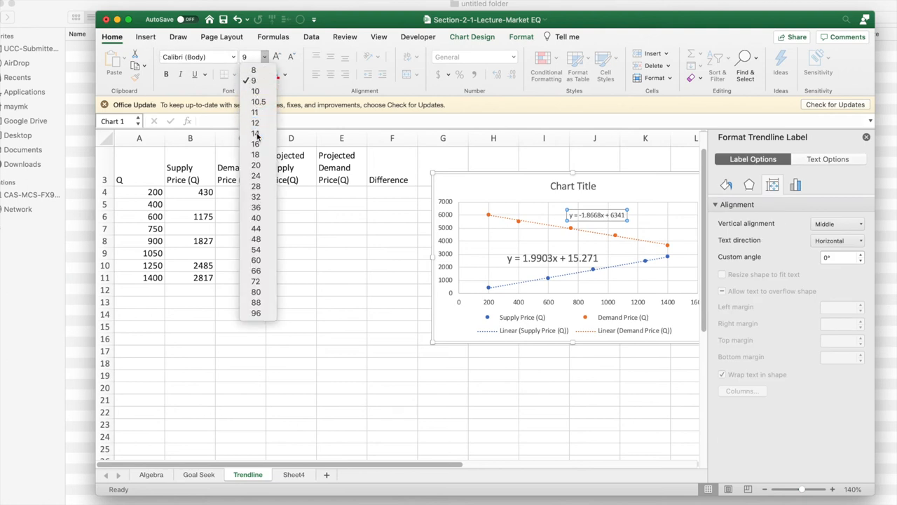
pyautogui.click(254, 134)
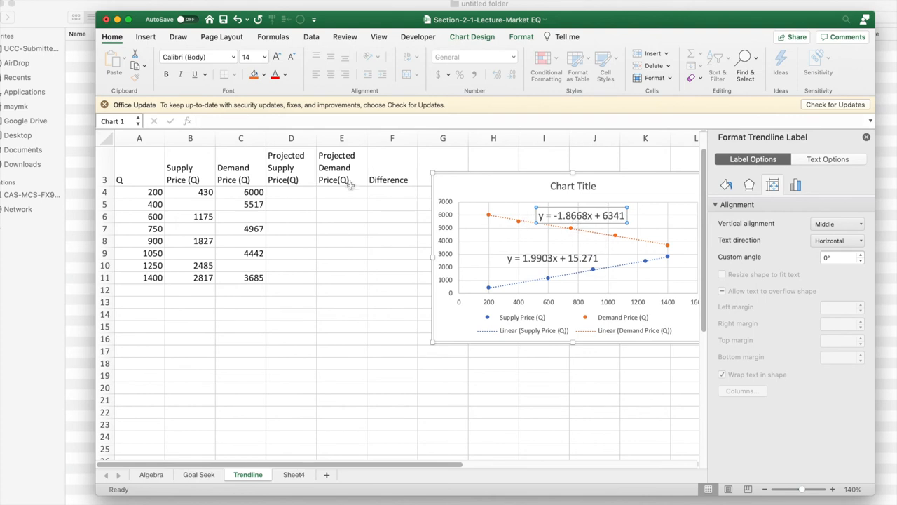
pyautogui.moveTo(491, 290)
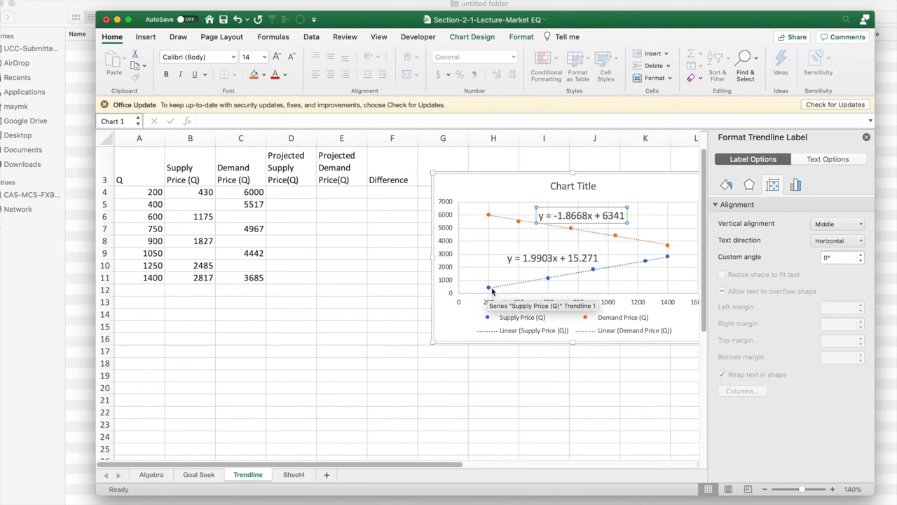
pyautogui.moveTo(617, 235)
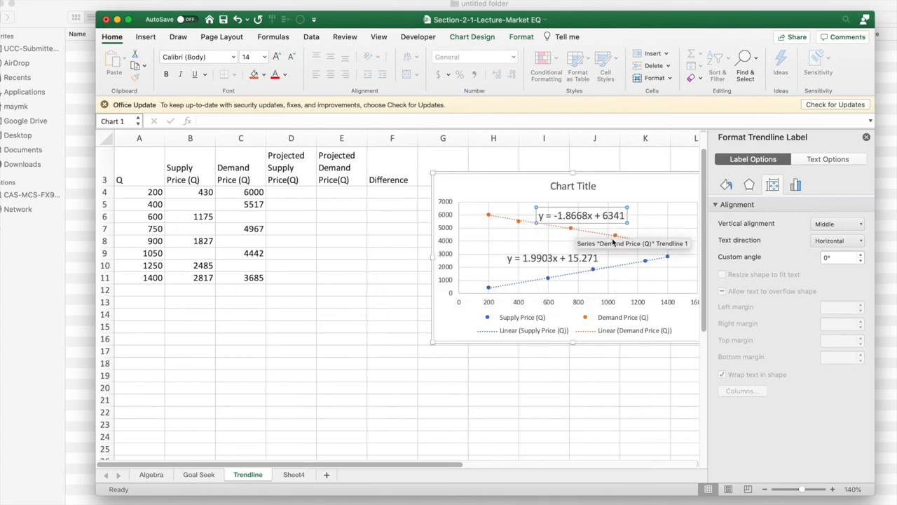
pyautogui.moveTo(557, 220)
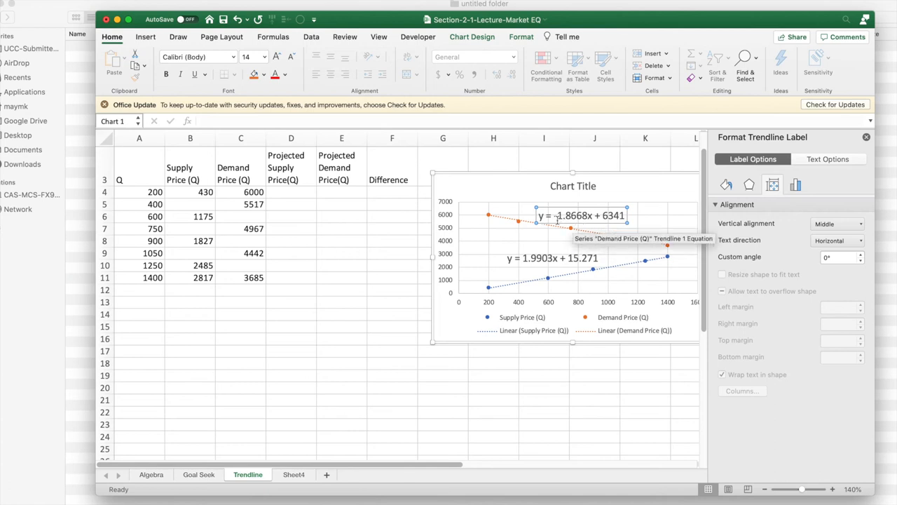
# - Turn the pasted supply equation in D4 into a formula using A4, giving 413.331
pyautogui.click(552, 258)
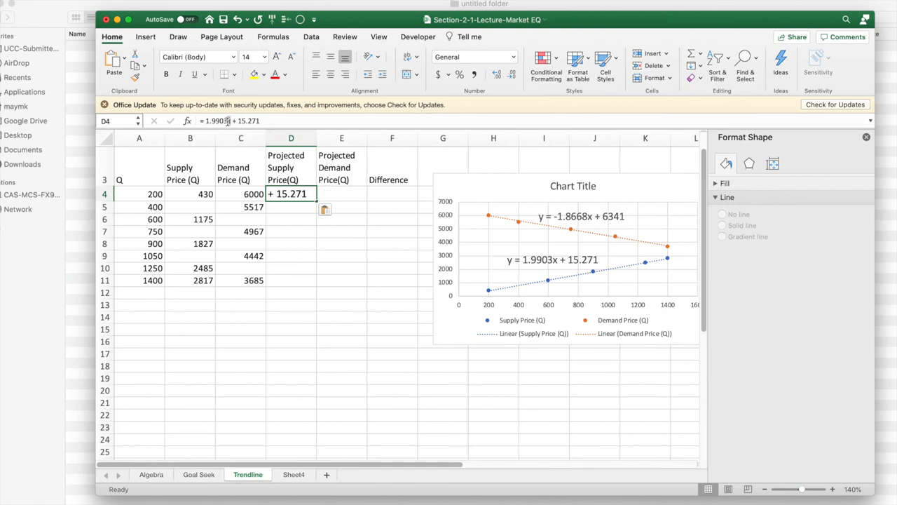
pyautogui.doubleClick(291, 194)
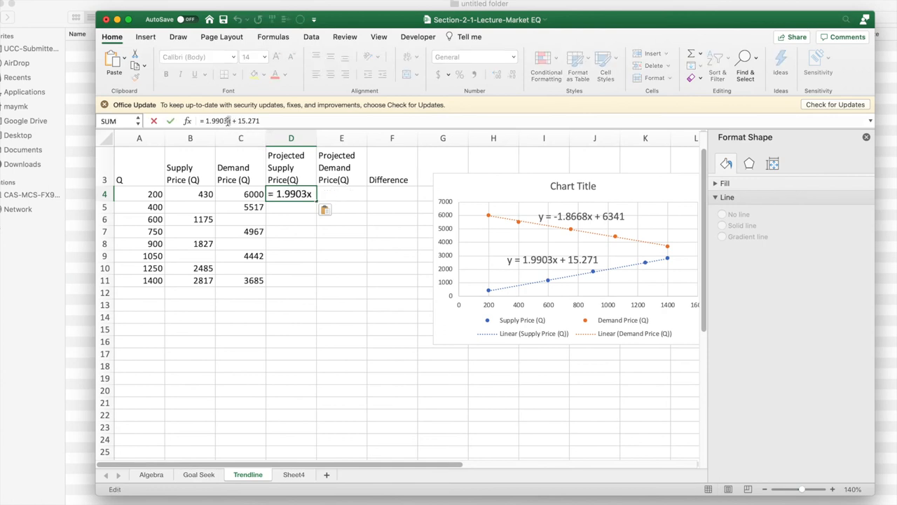
pyautogui.write('*')
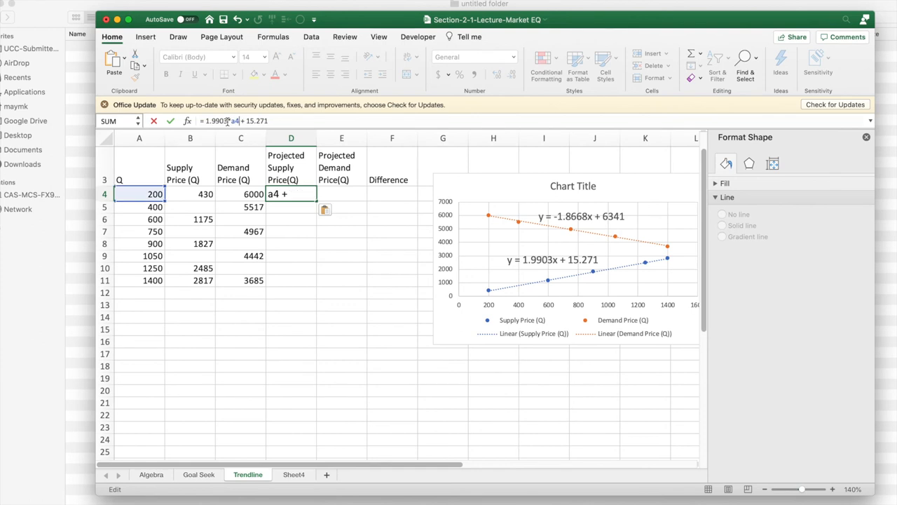
pyautogui.press('Return')
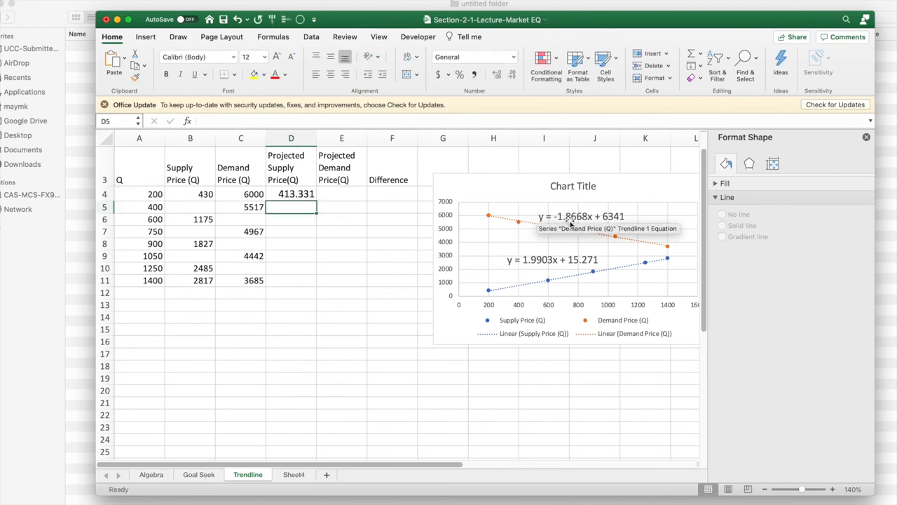
# - Enter =-1.8668*A4+6341 in E4 from the demand trendline, giving 5967.64
pyautogui.click(580, 216)
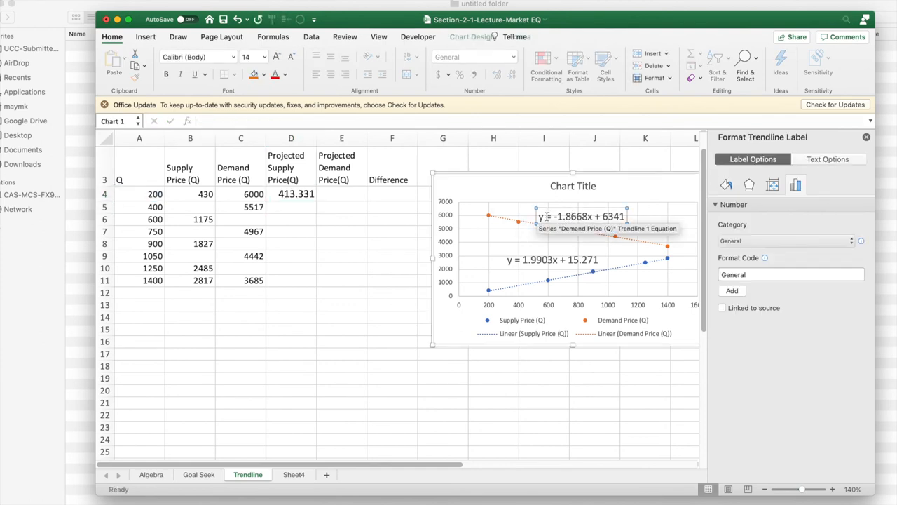
pyautogui.click(580, 215)
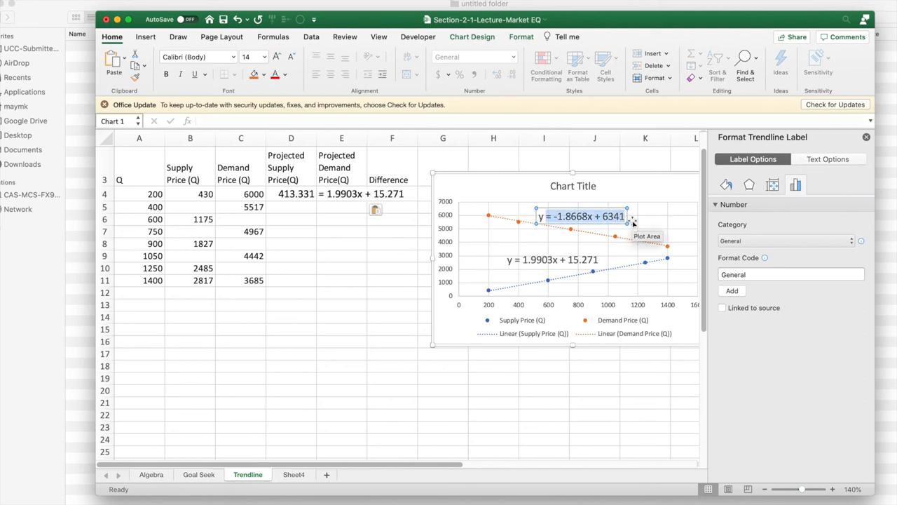
pyautogui.moveTo(631, 221)
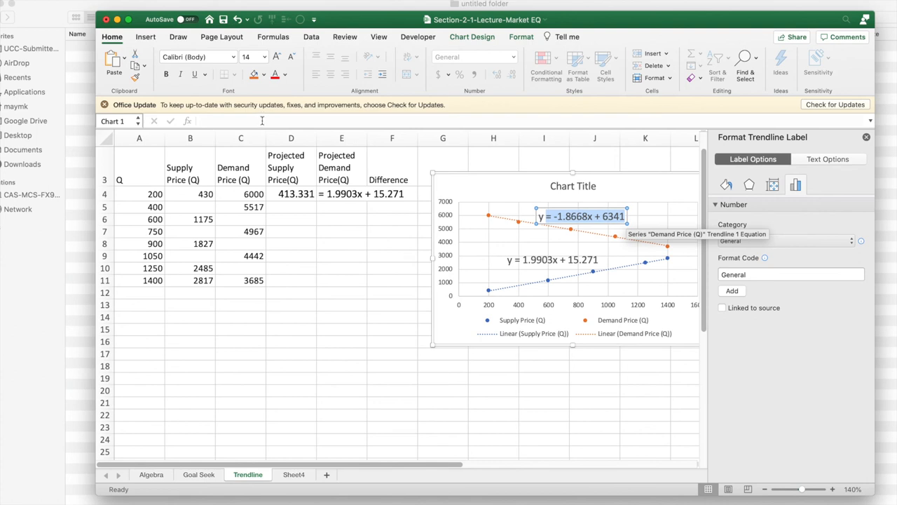
pyautogui.click(341, 193)
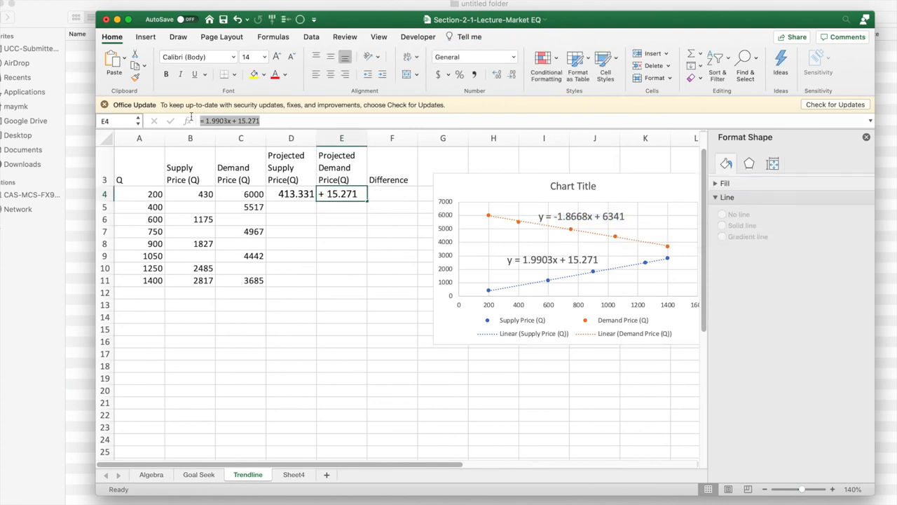
pyautogui.write('-1.8668x + 6341')
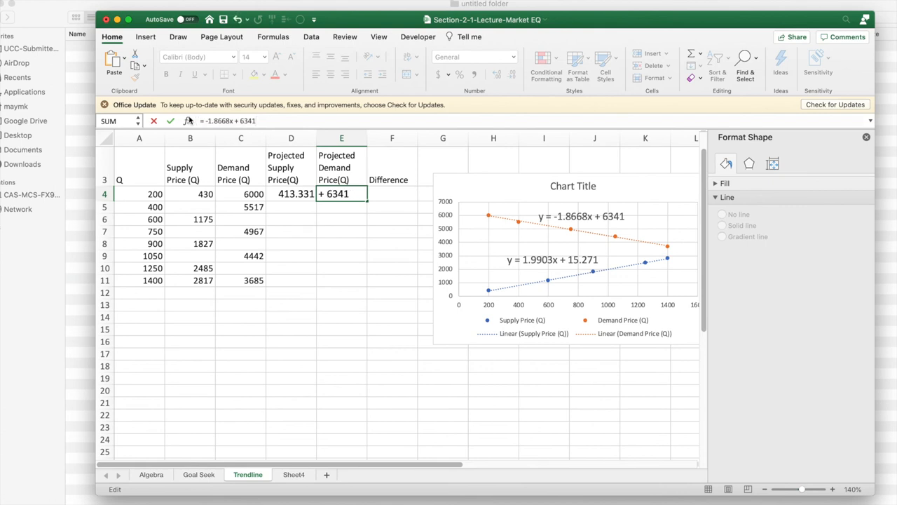
pyautogui.moveTo(239, 121)
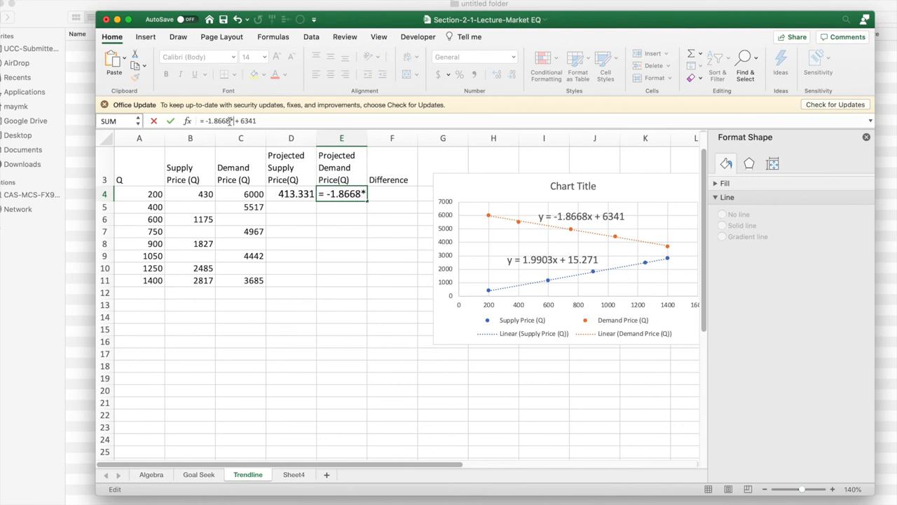
pyautogui.click(139, 194)
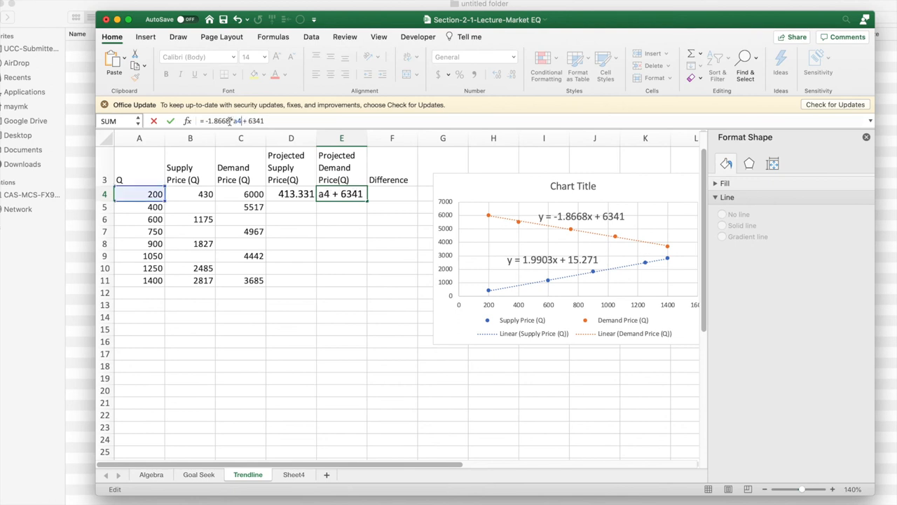
pyautogui.press('Return')
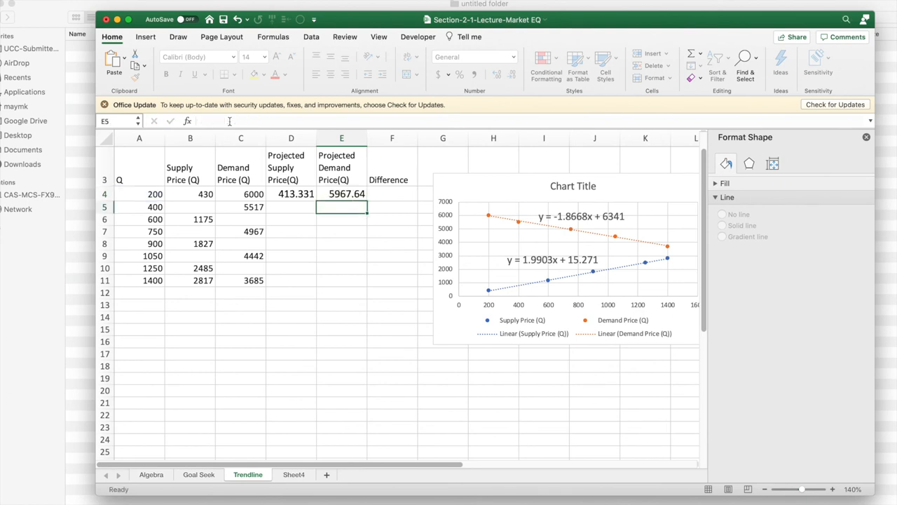
pyautogui.click(391, 193)
pyautogui.write('=D4-')
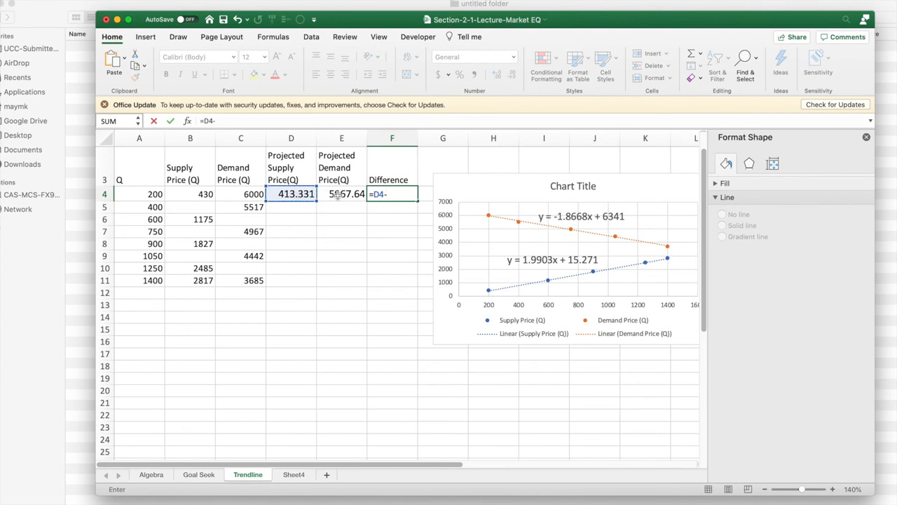
# - Enter the difference formula =D4-E4 in F4 and fill D4:F4 down to row 12
pyautogui.press('Return')
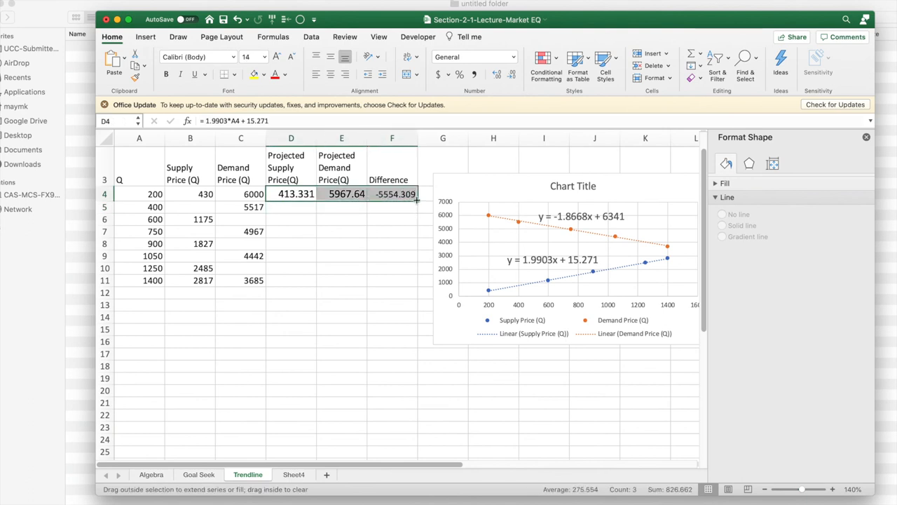
pyautogui.moveTo(416, 200); pyautogui.dragTo(413, 298)
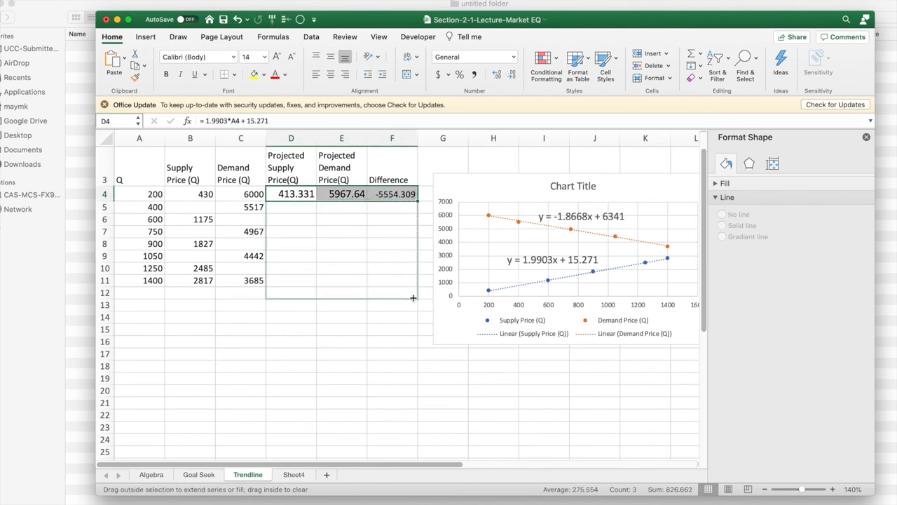
pyautogui.moveTo(413, 199); pyautogui.dragTo(413, 314)
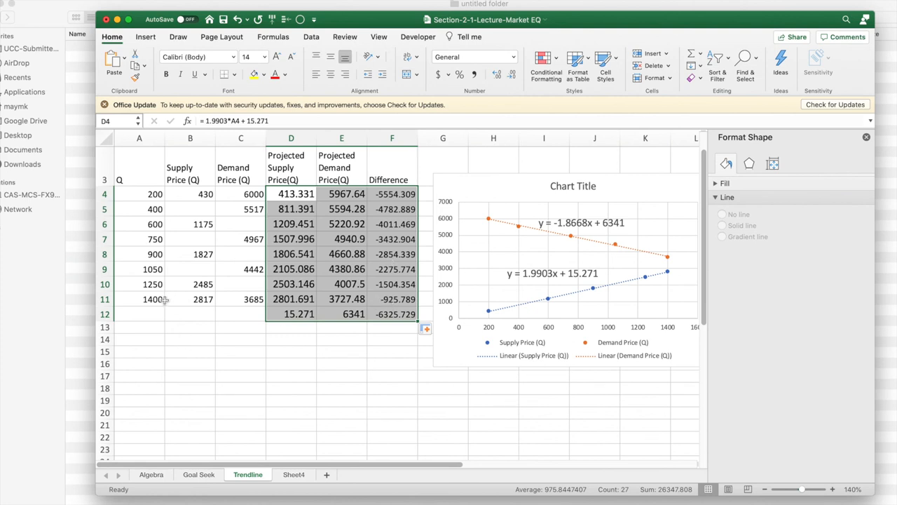
# - Set row 12's quantity to 2000 and select the difference cell F12
pyautogui.click(139, 313)
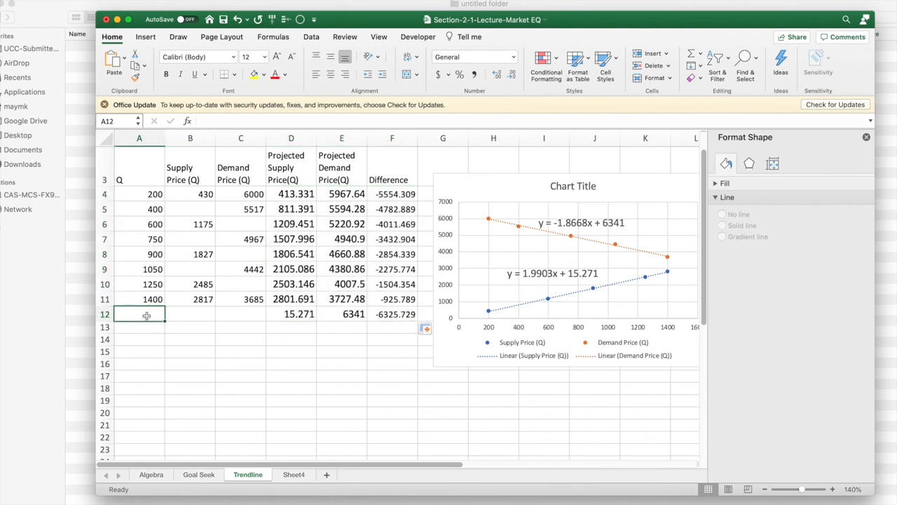
pyautogui.write('2000')
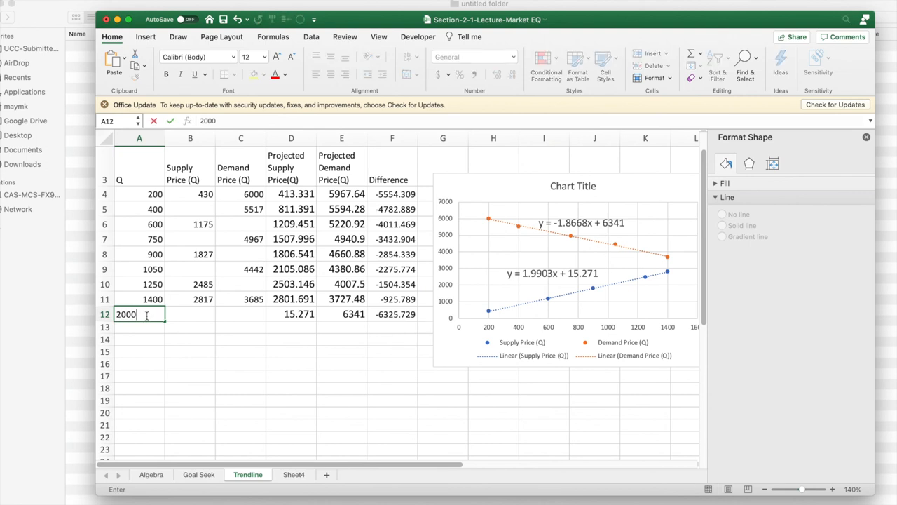
pyautogui.press('Return')
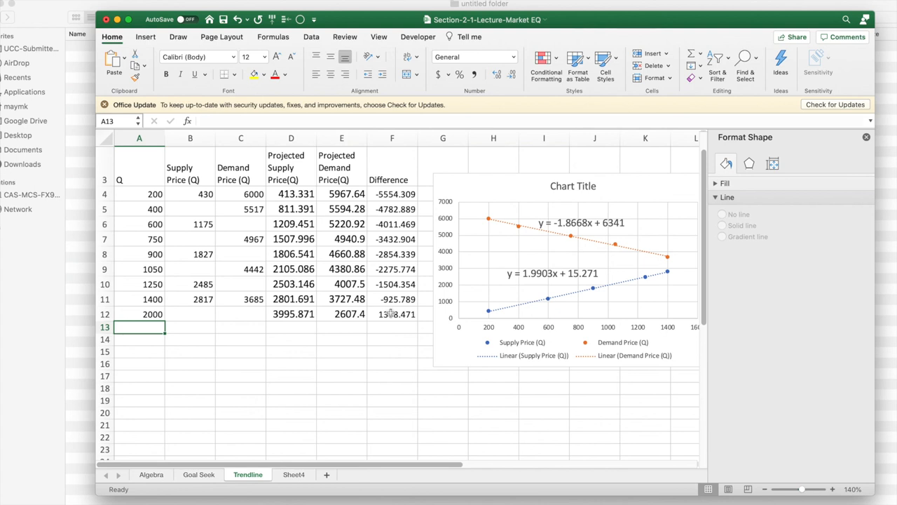
pyautogui.click(392, 313)
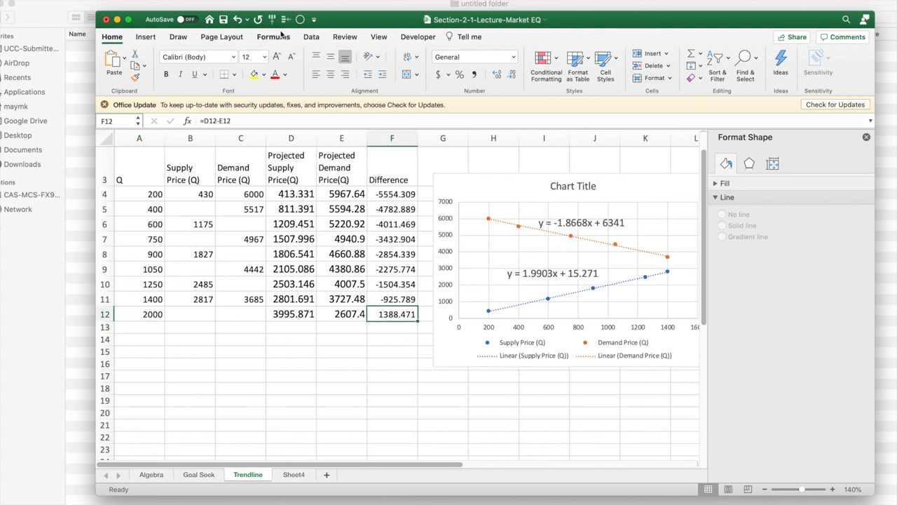
pyautogui.moveTo(274, 37)
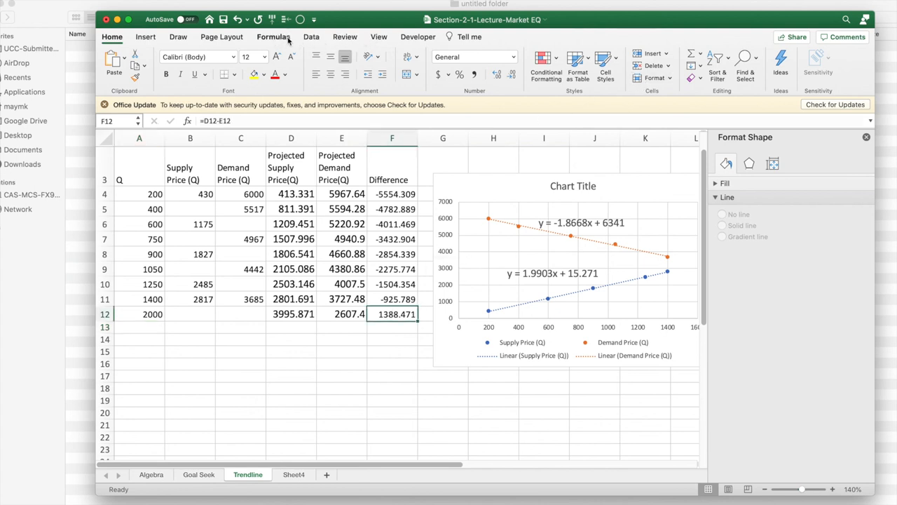
# - Goal Seek F12 to 0 by changing A12, giving Q=1640.022 and prices 3279.407
pyautogui.click(312, 36)
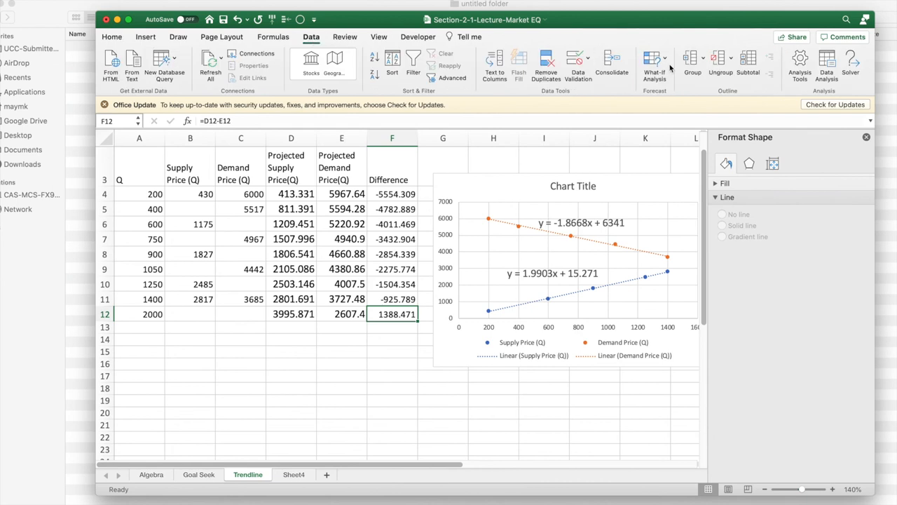
pyautogui.click(653, 63)
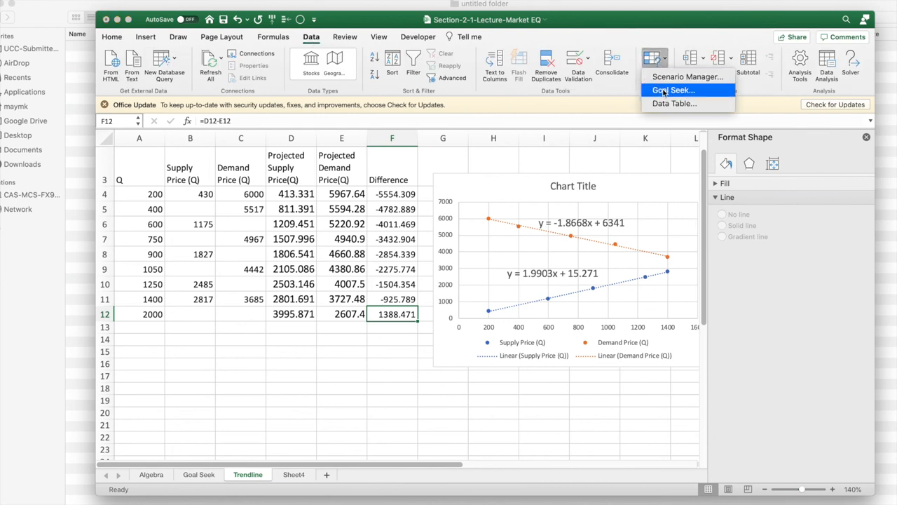
pyautogui.click(672, 90)
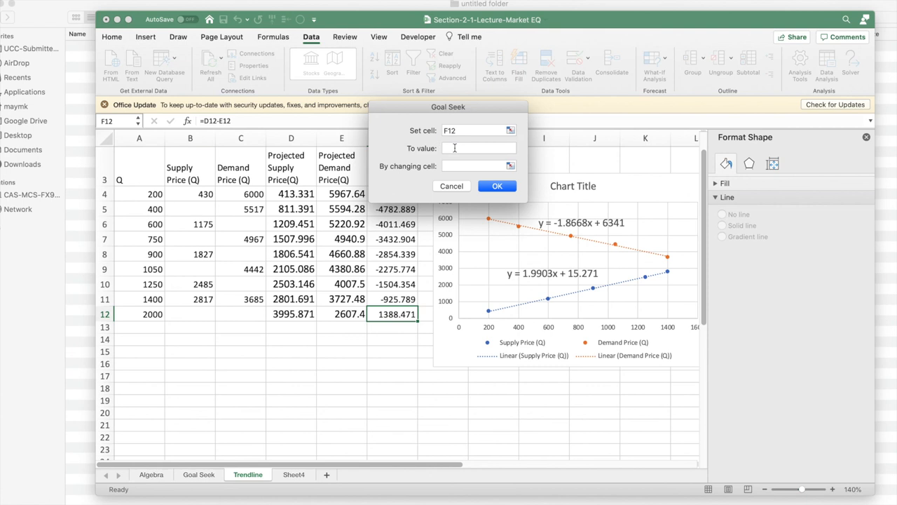
pyautogui.write('0')
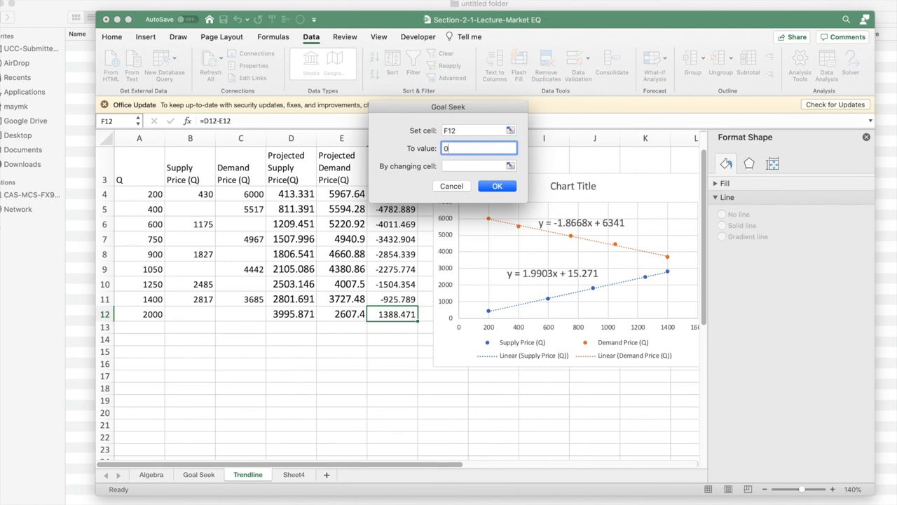
pyautogui.click(476, 166)
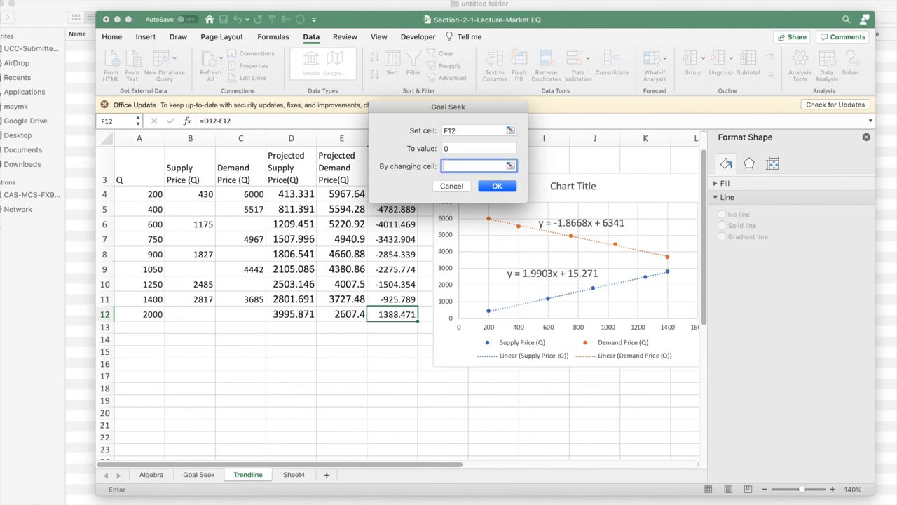
pyautogui.write('a12')
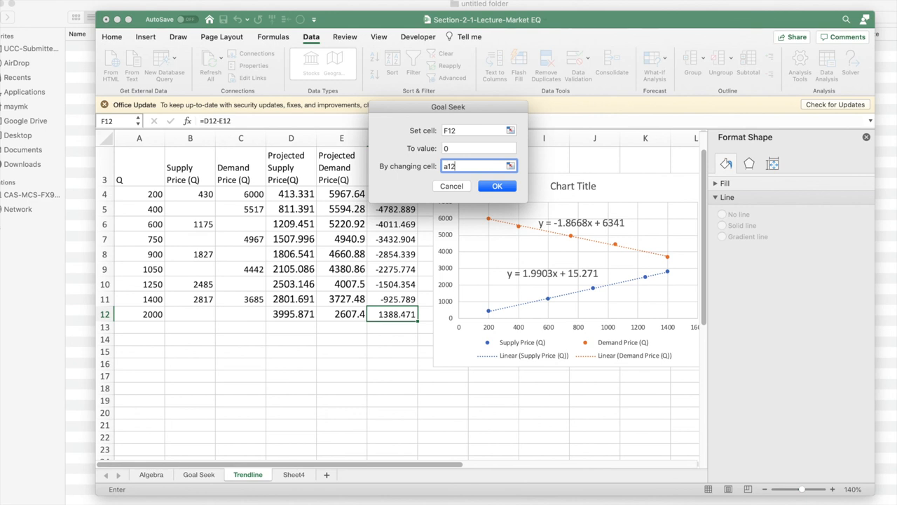
pyautogui.click(497, 186)
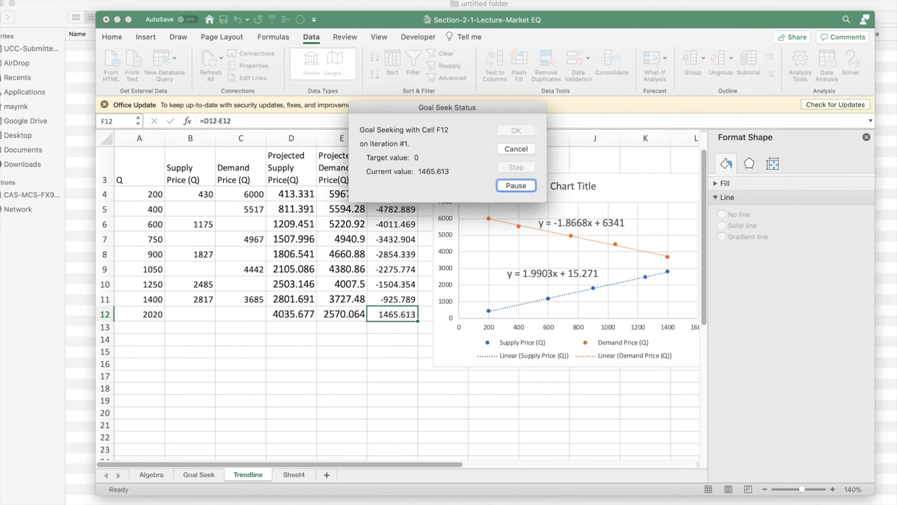
pyautogui.click(516, 185)
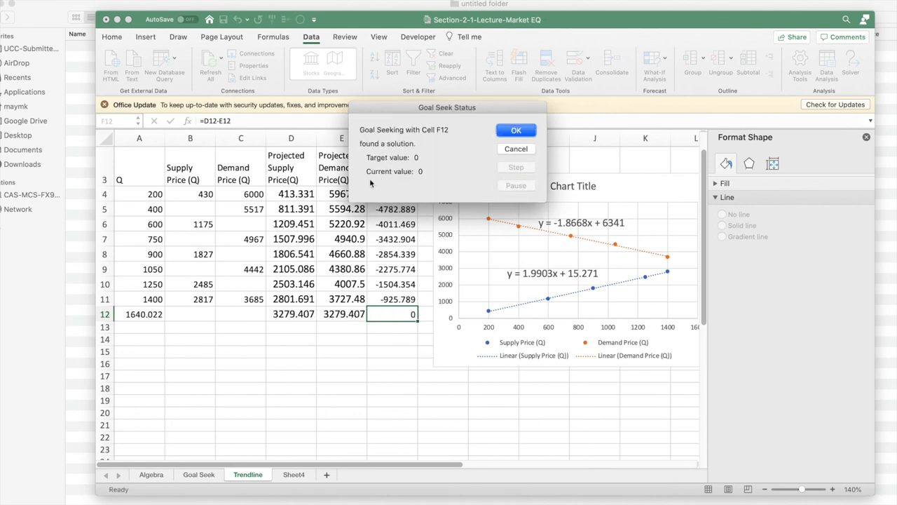
pyautogui.moveTo(130, 322)
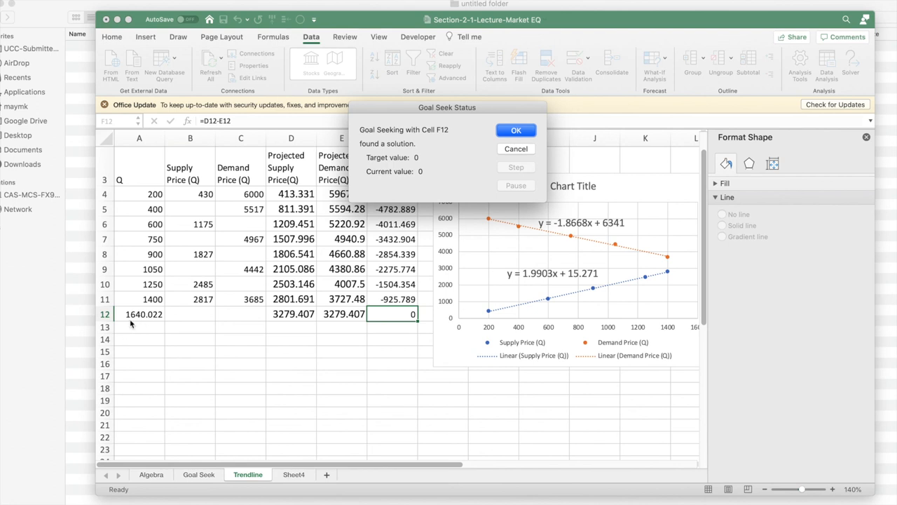
pyautogui.moveTo(224, 319)
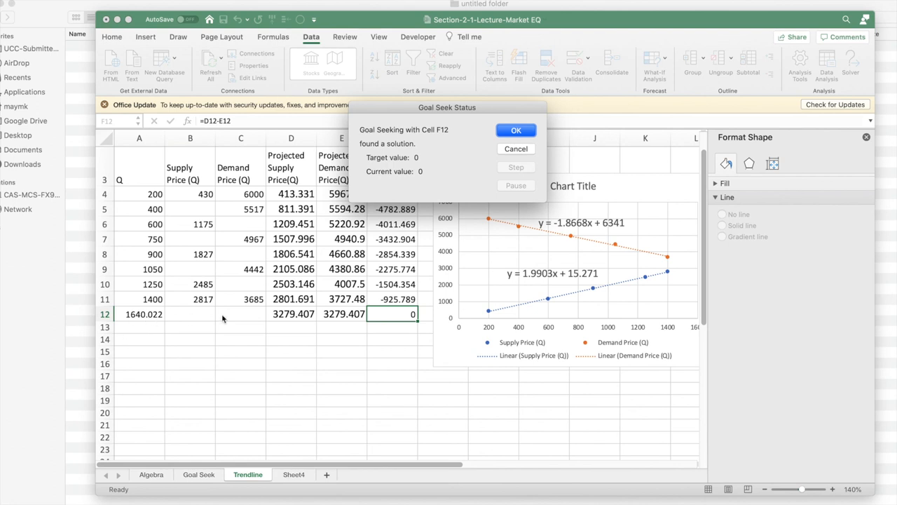
pyautogui.moveTo(278, 326)
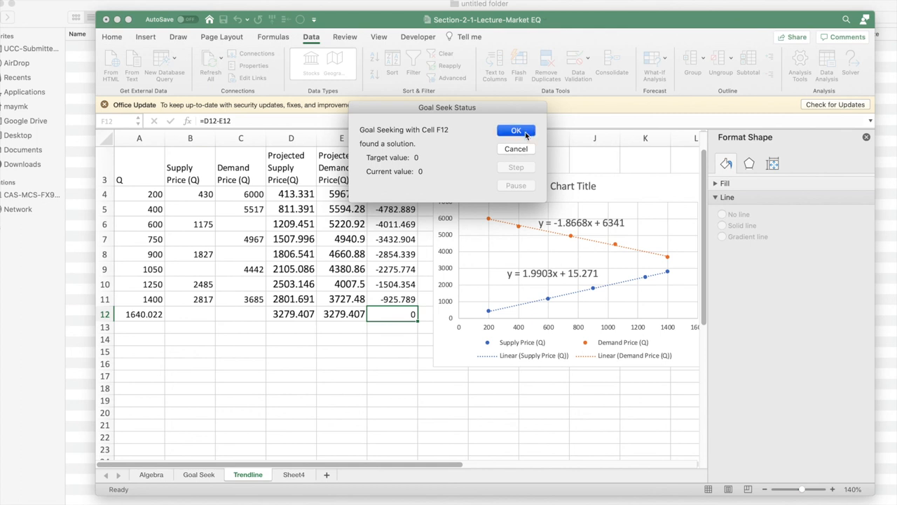
pyautogui.click(515, 131)
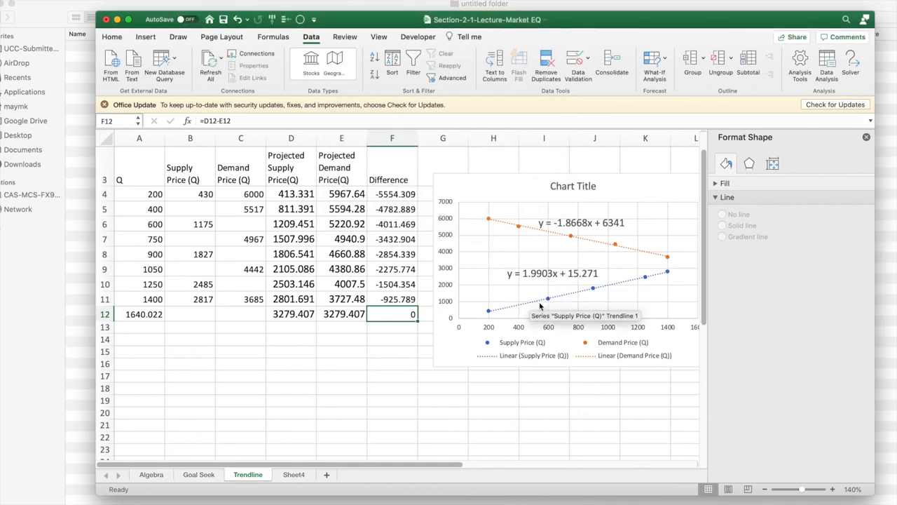
pyautogui.moveTo(496, 317)
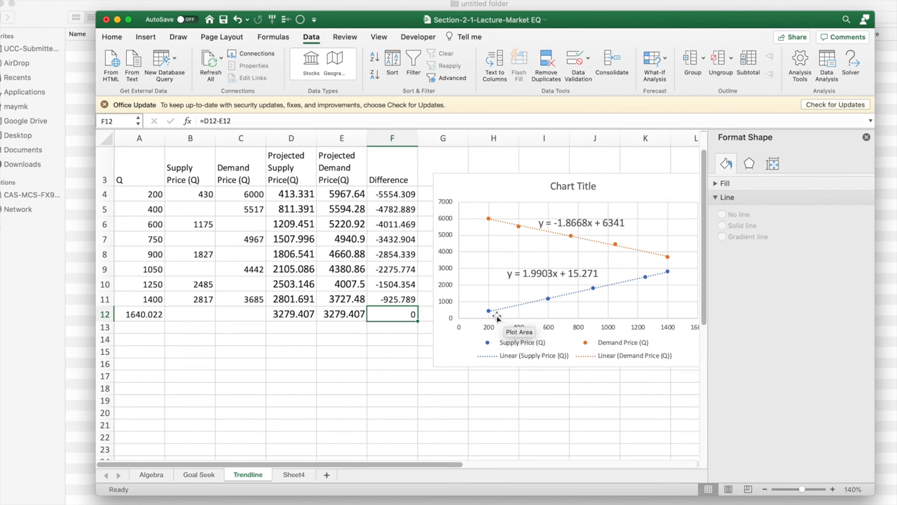
pyautogui.moveTo(547, 230)
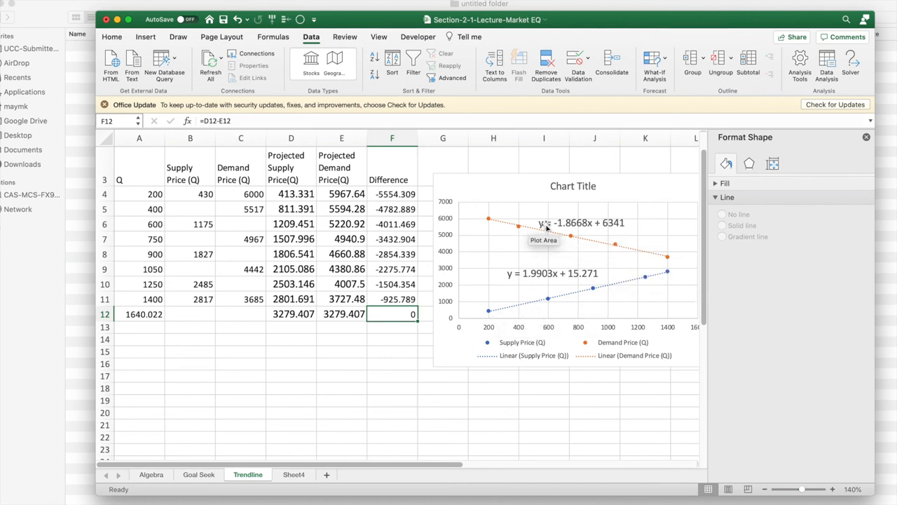
pyautogui.moveTo(692, 269)
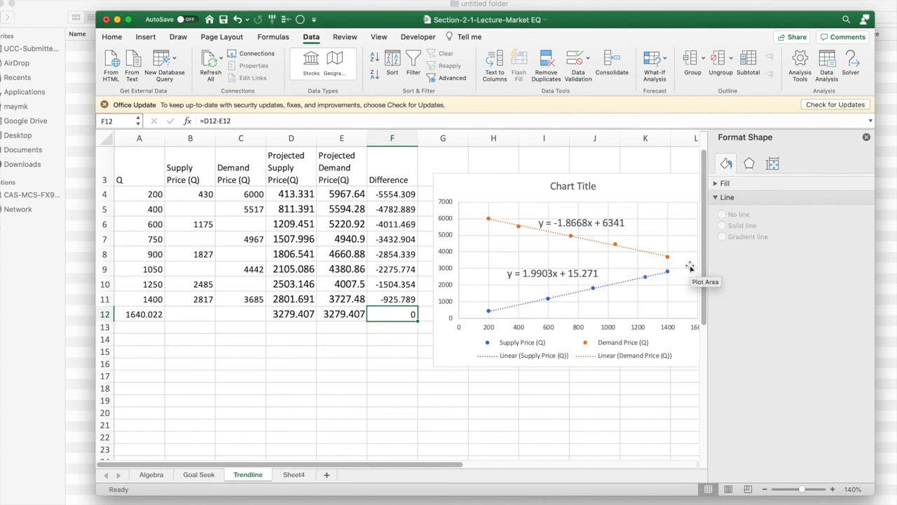